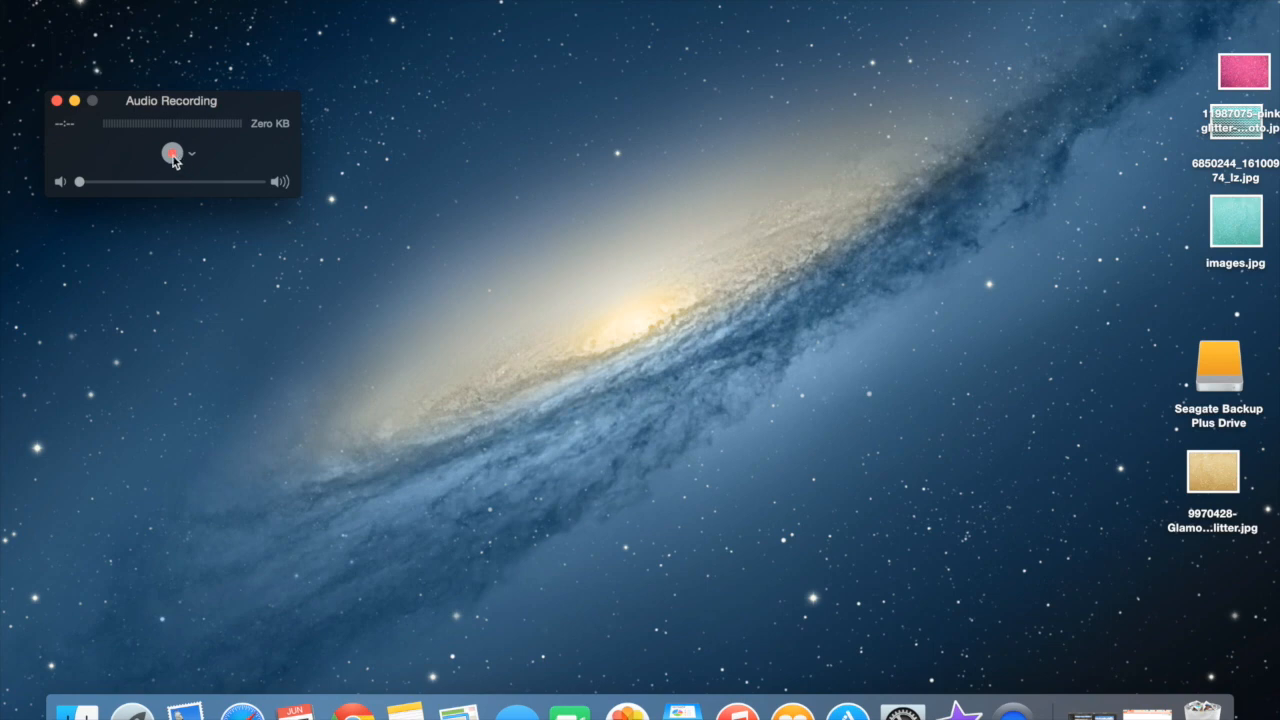
Step: Search Google for 'pixlr', reach pixlr.com and launch the Pixlr Editor web app
click(172, 152)
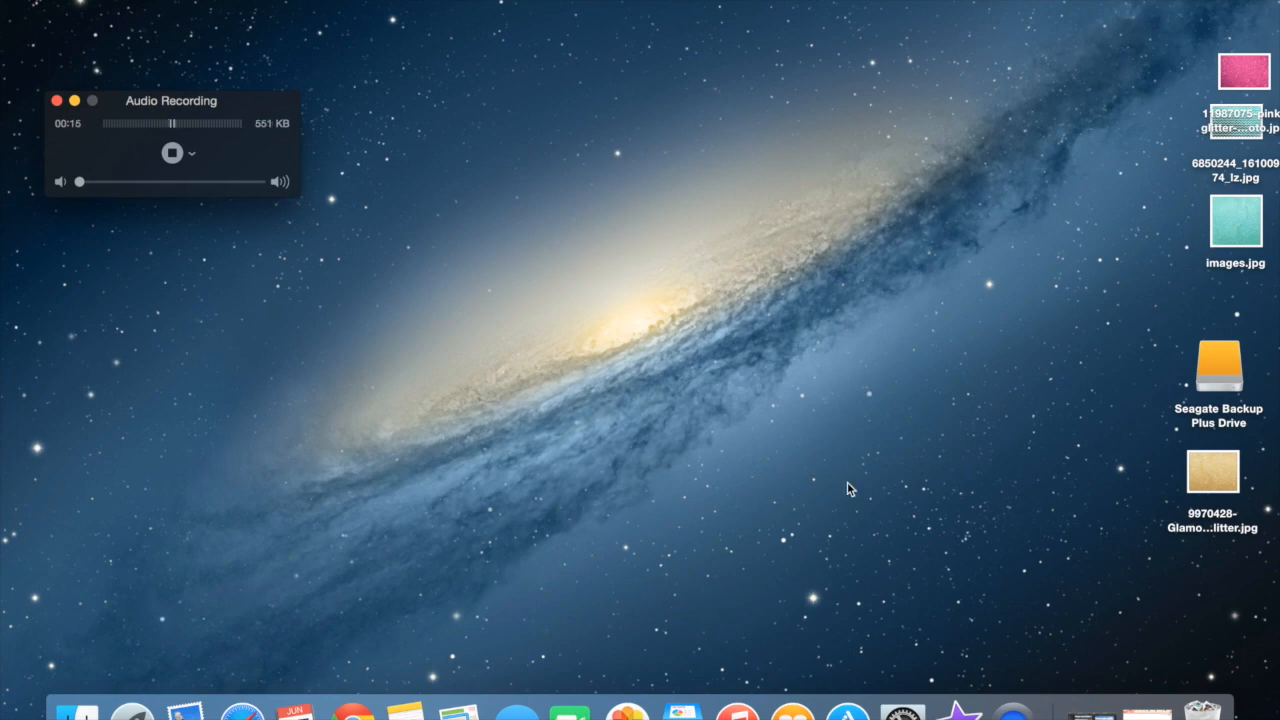
mouse_move(892, 664)
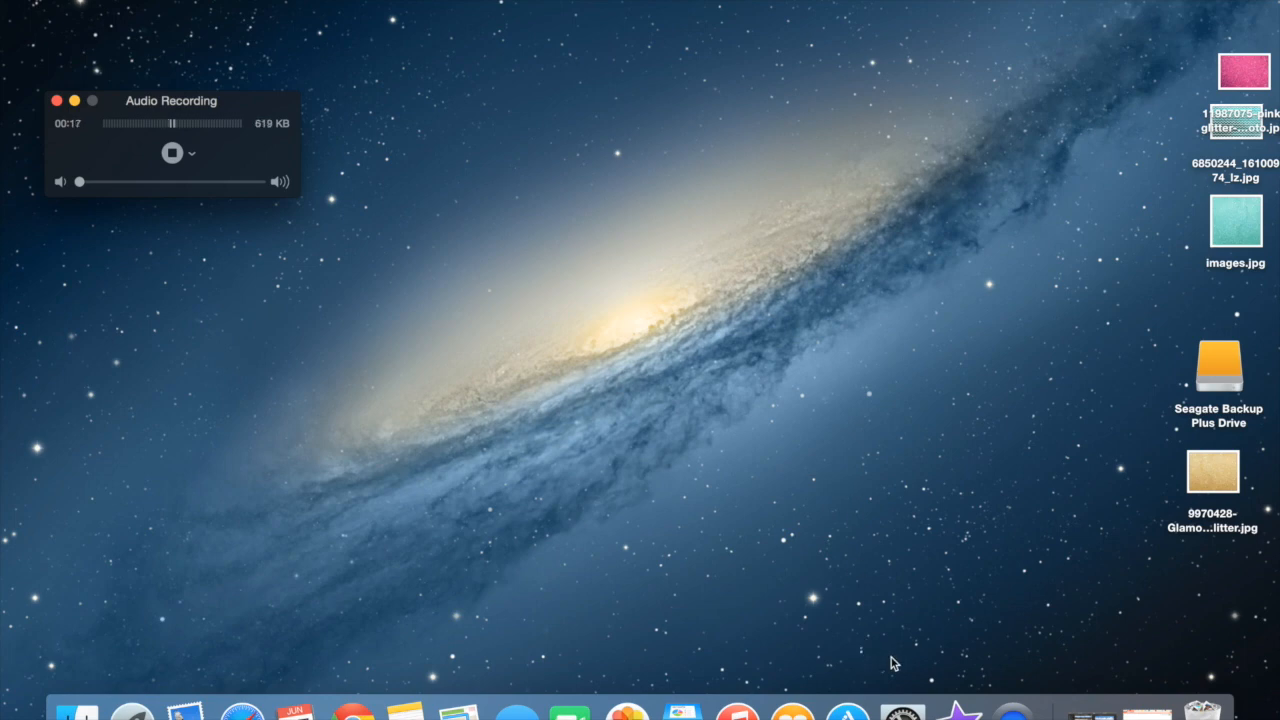
mouse_move(352, 712)
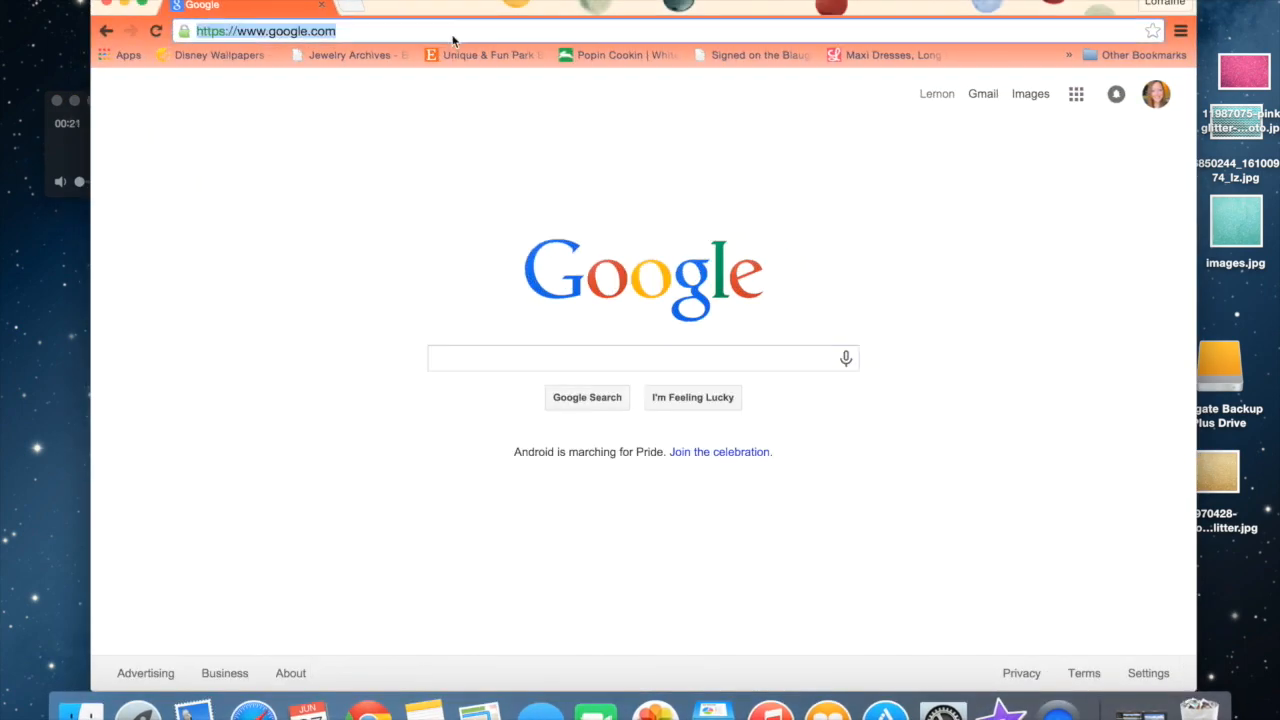
text(pixlr)
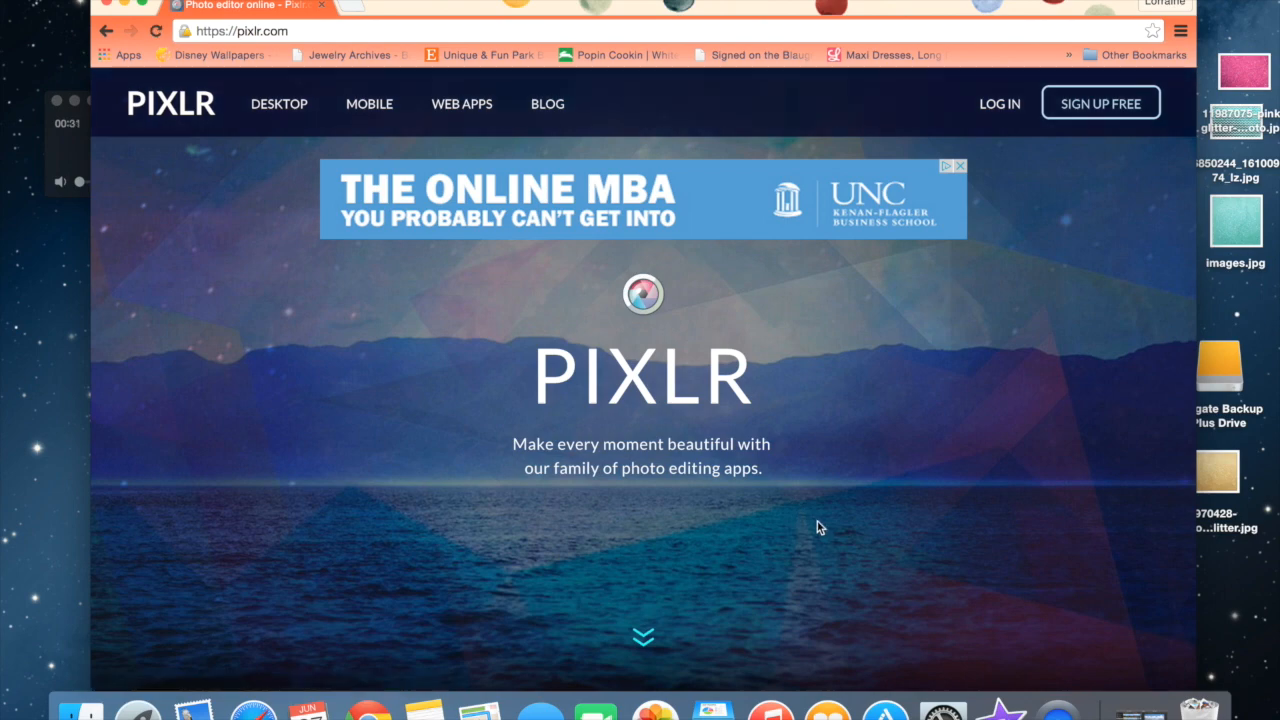
scroll(down, 3)
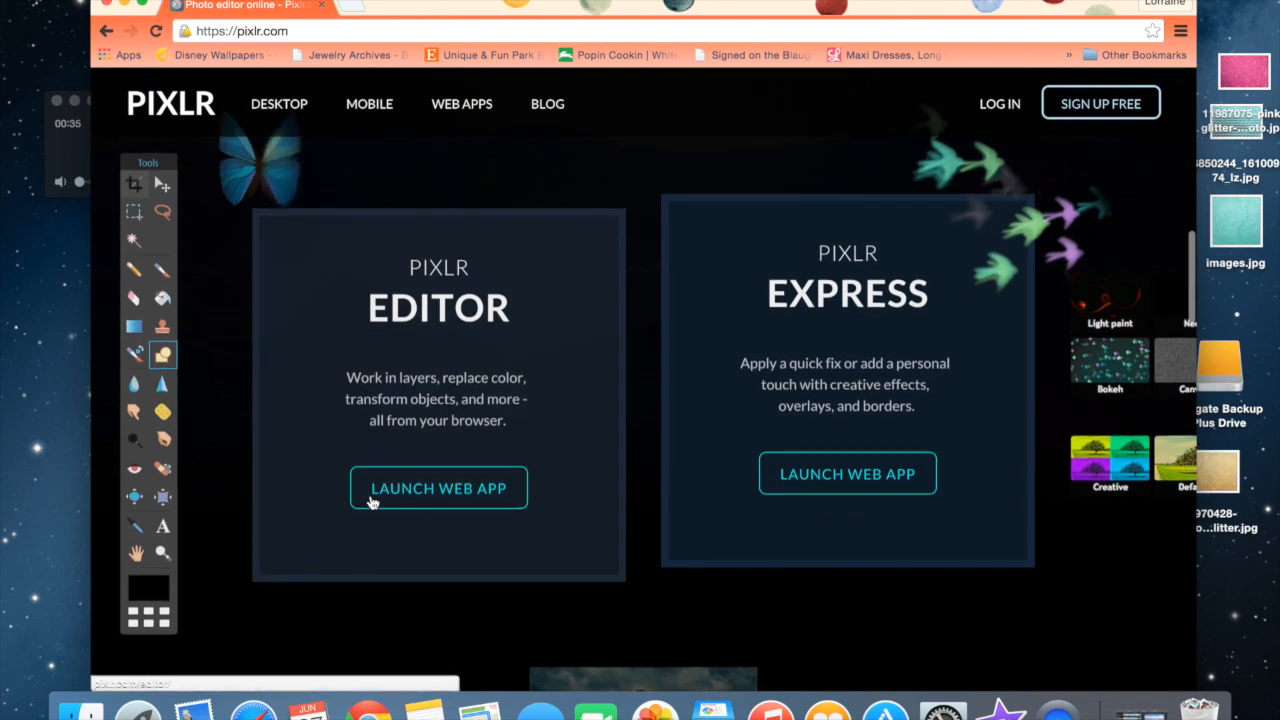
mouse_move(432, 500)
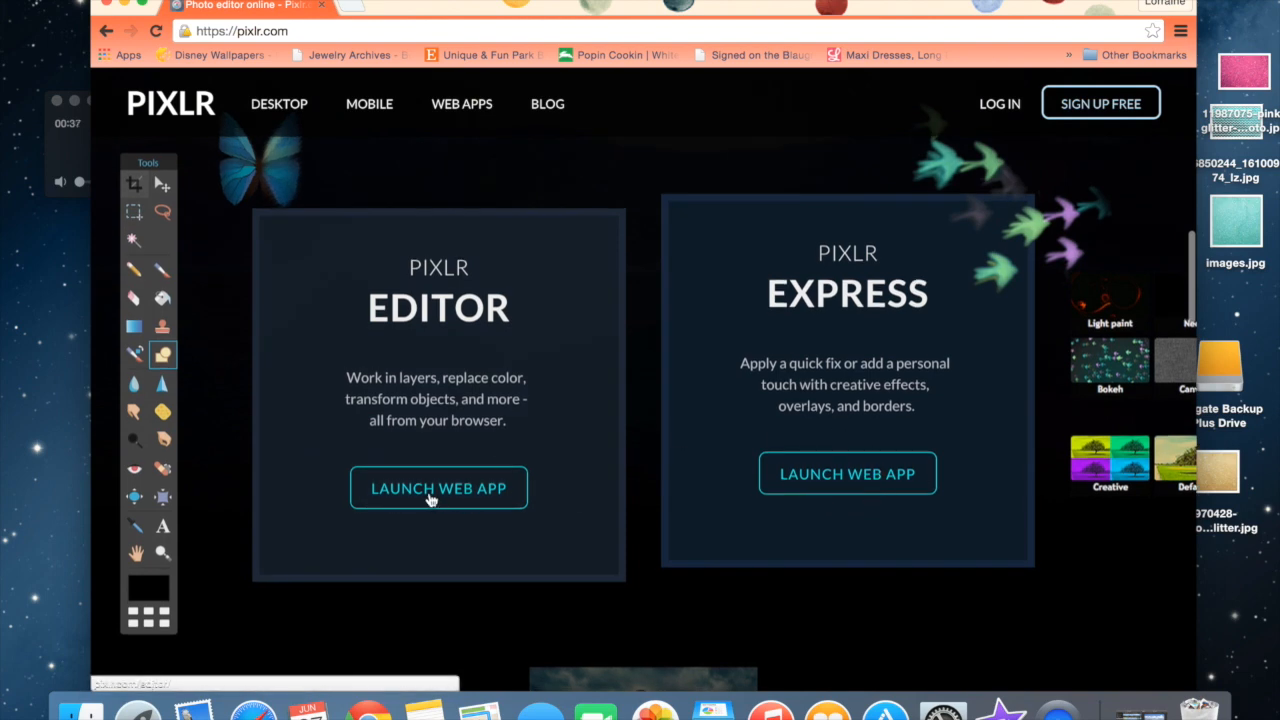
click(438, 488)
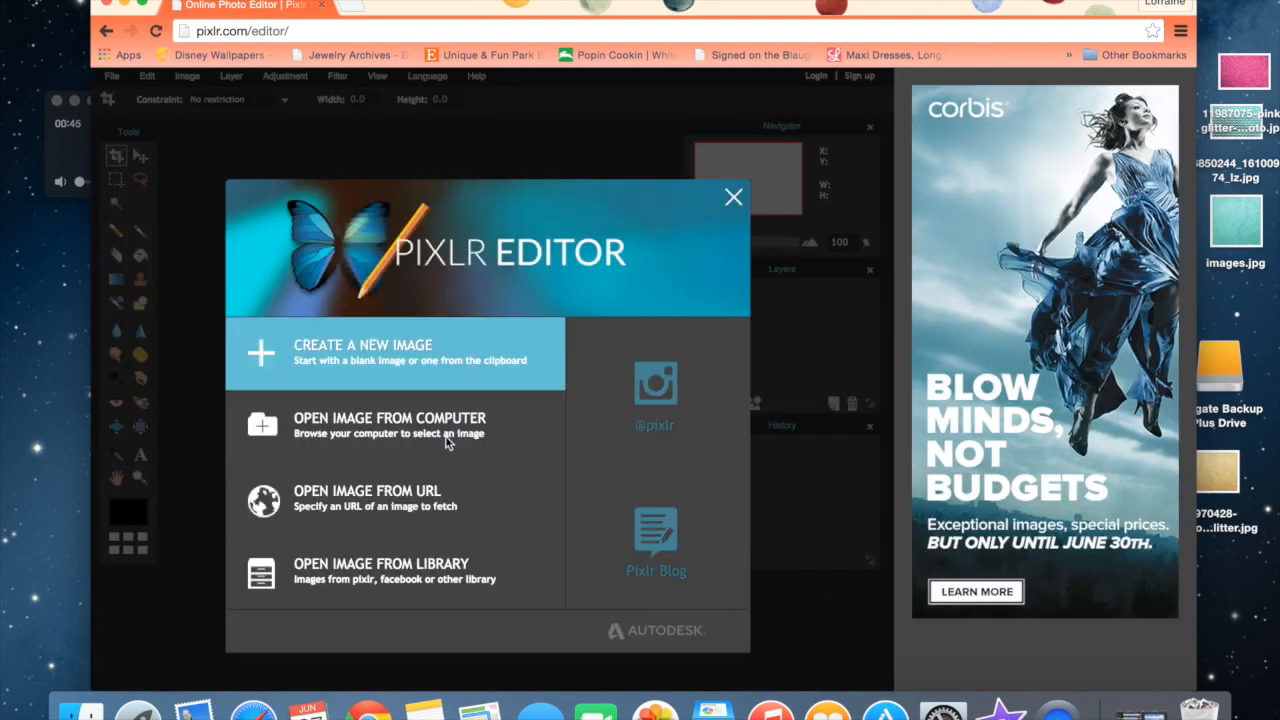
mouse_move(390, 424)
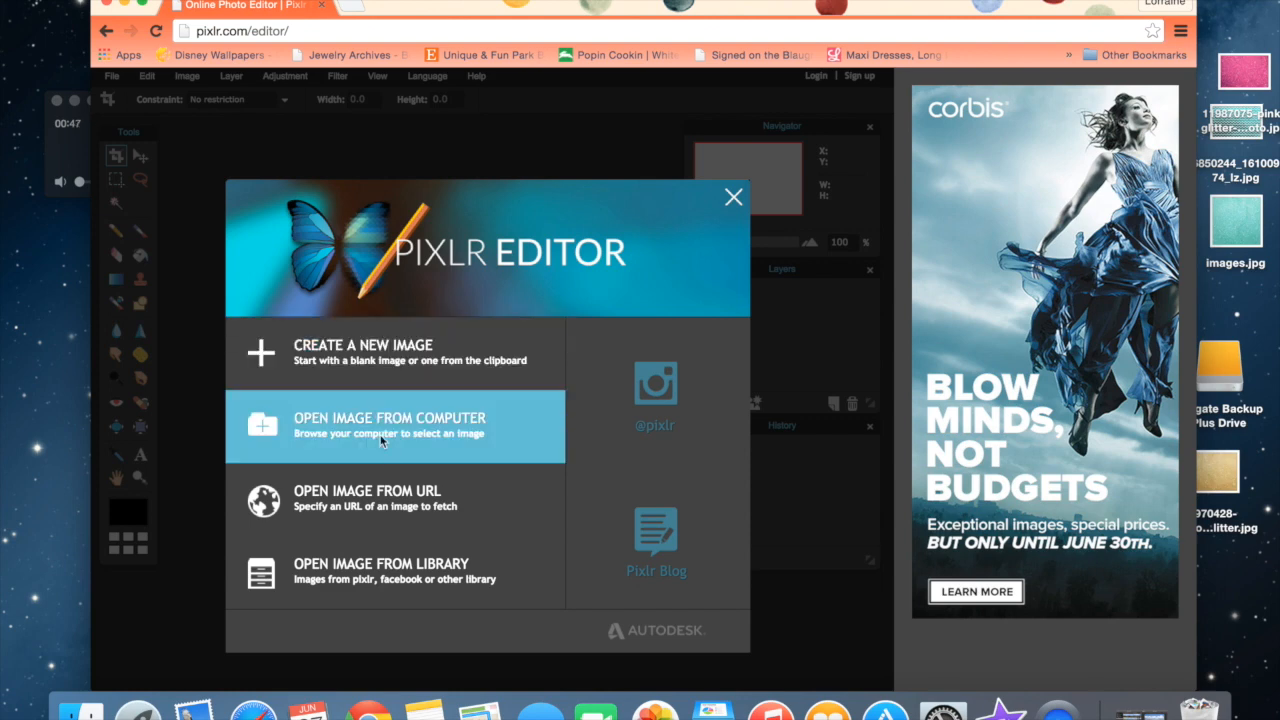
mouse_move(396, 500)
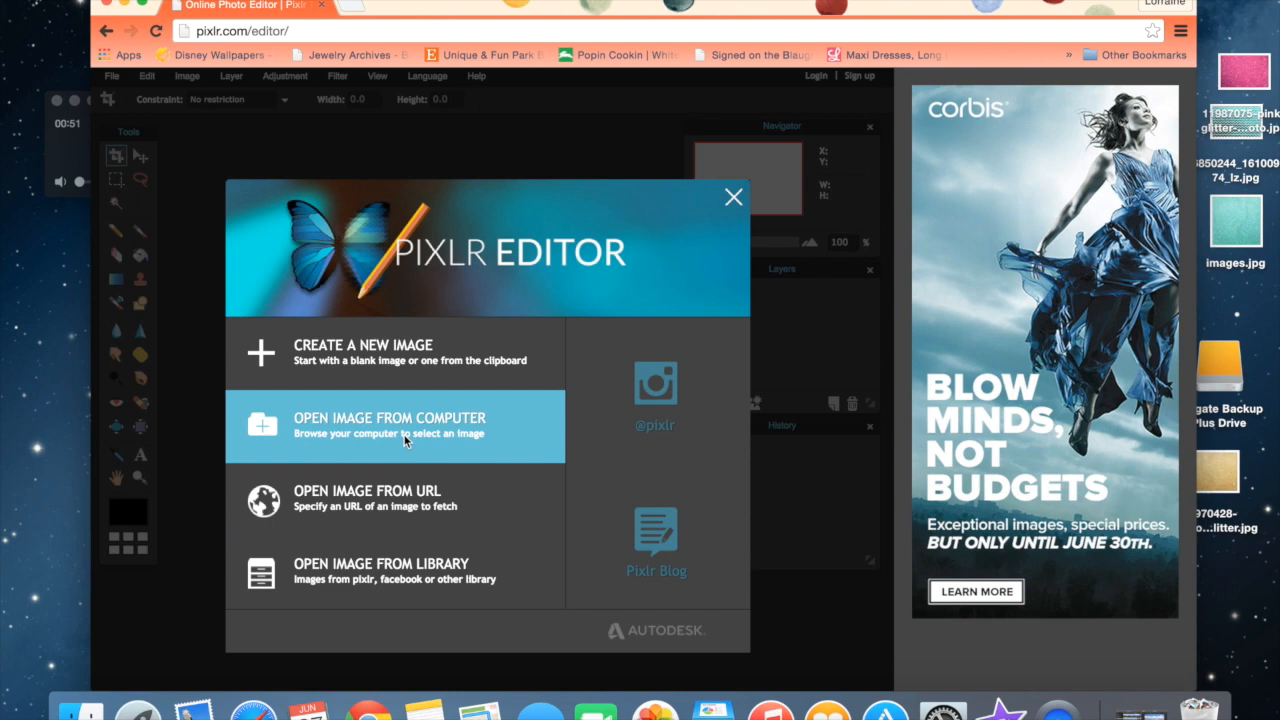
Step: Choose Open Image From Computer in the Pixlr Editor start dialog
click(396, 424)
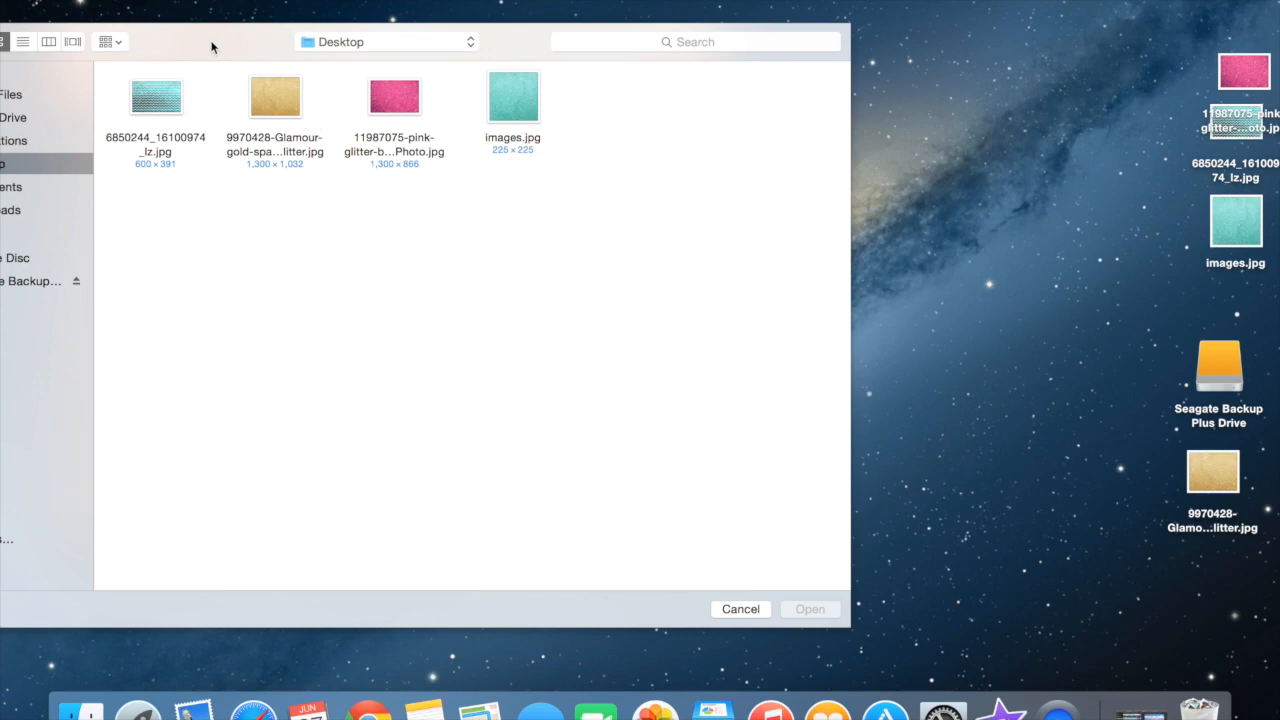
mouse_move(270, 114)
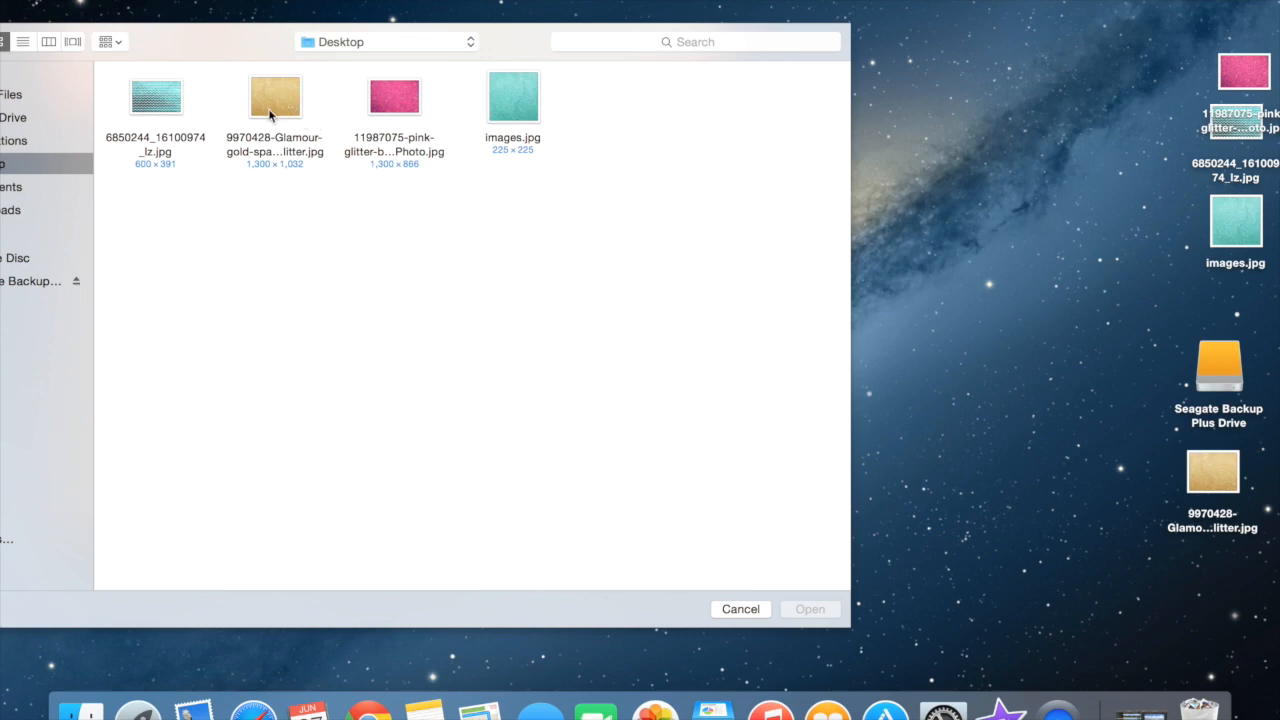
mouse_move(368, 710)
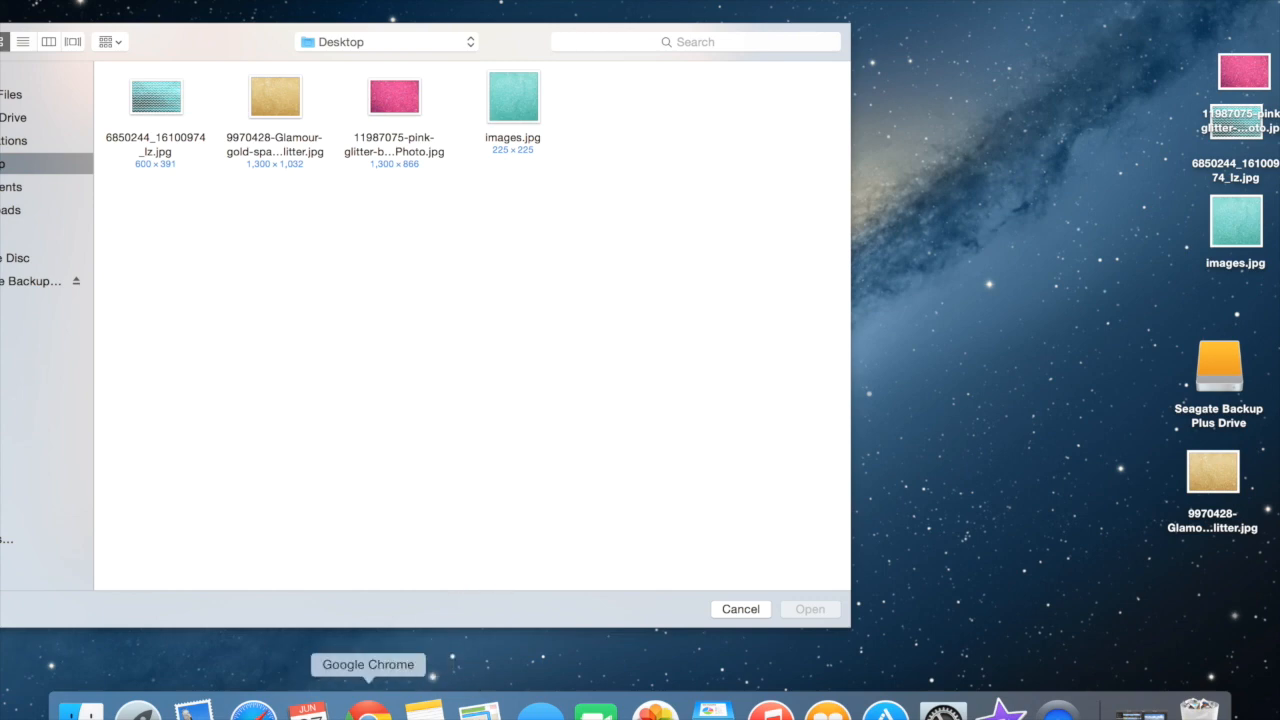
mouse_move(212, 40)
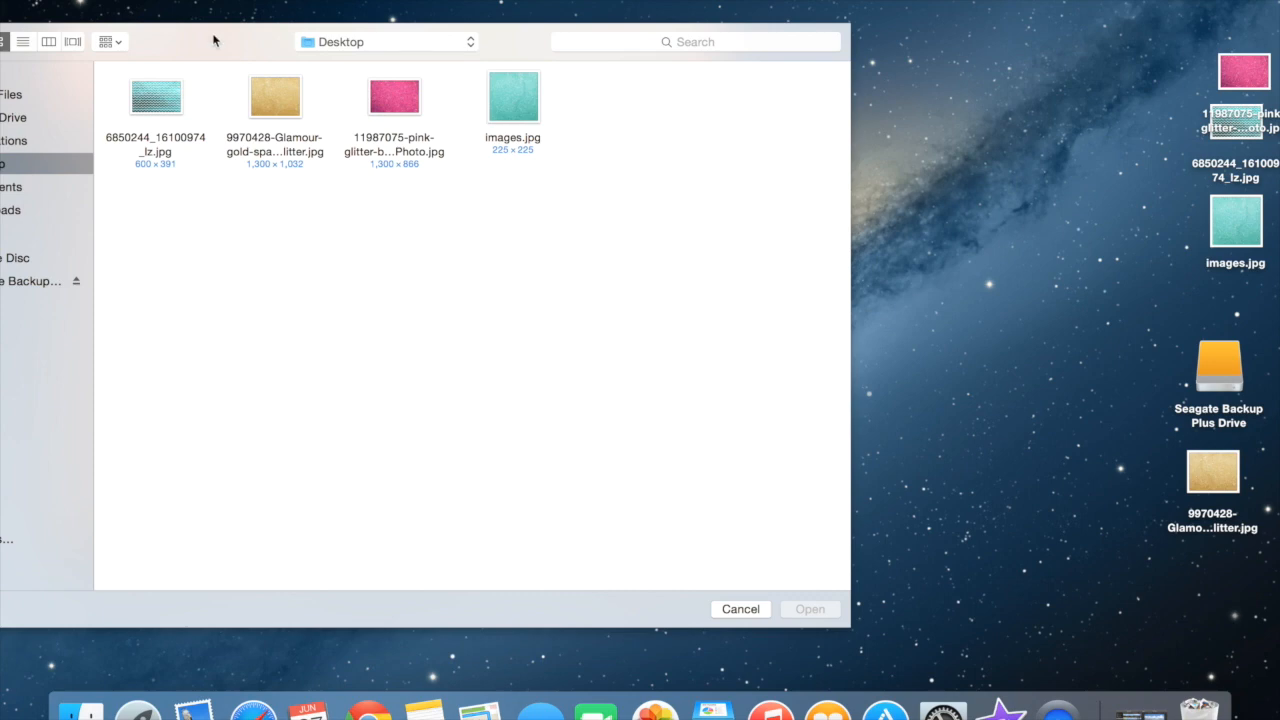
Step: Select the gold glitter JPG (6850244) on the Desktop and open it
click(276, 96)
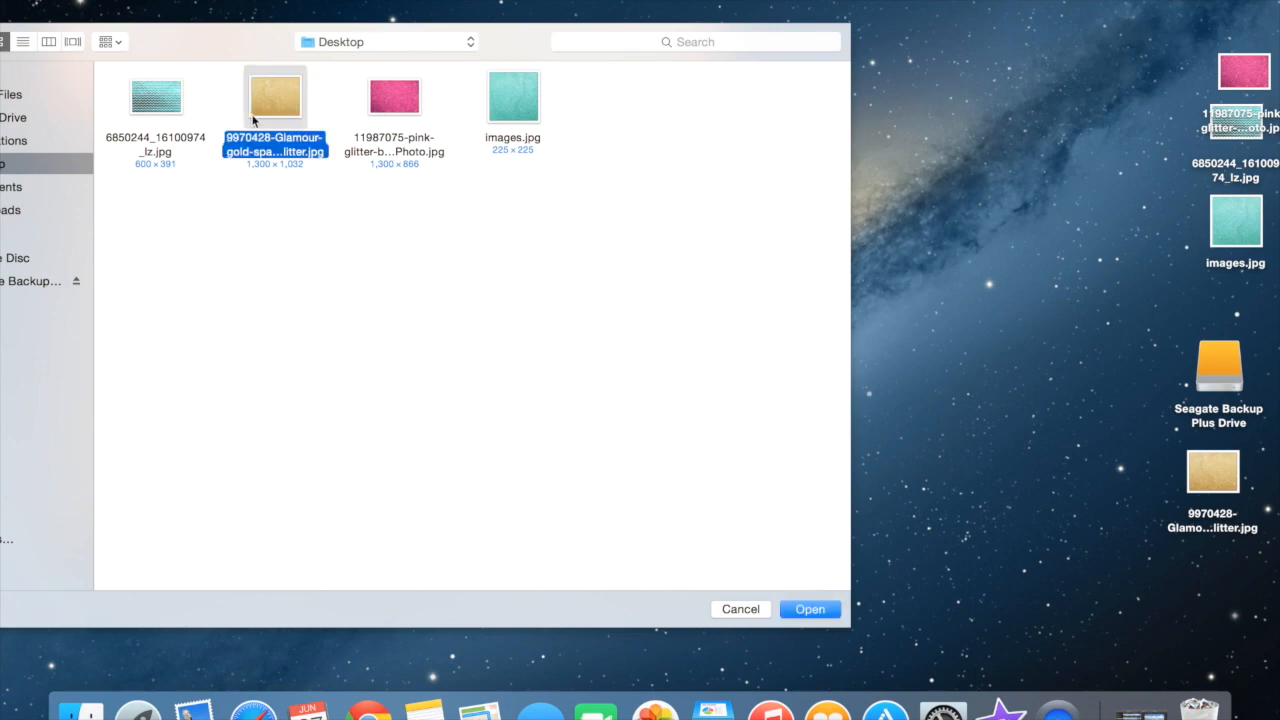
mouse_move(258, 144)
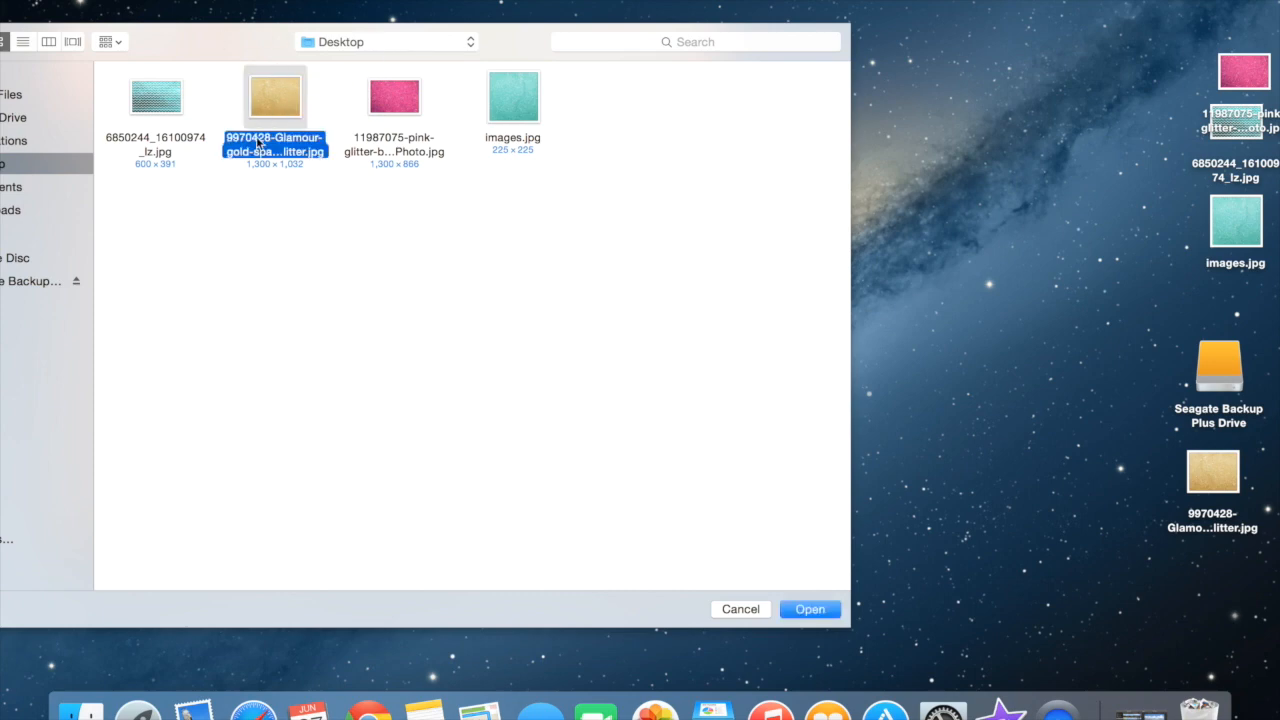
click(156, 96)
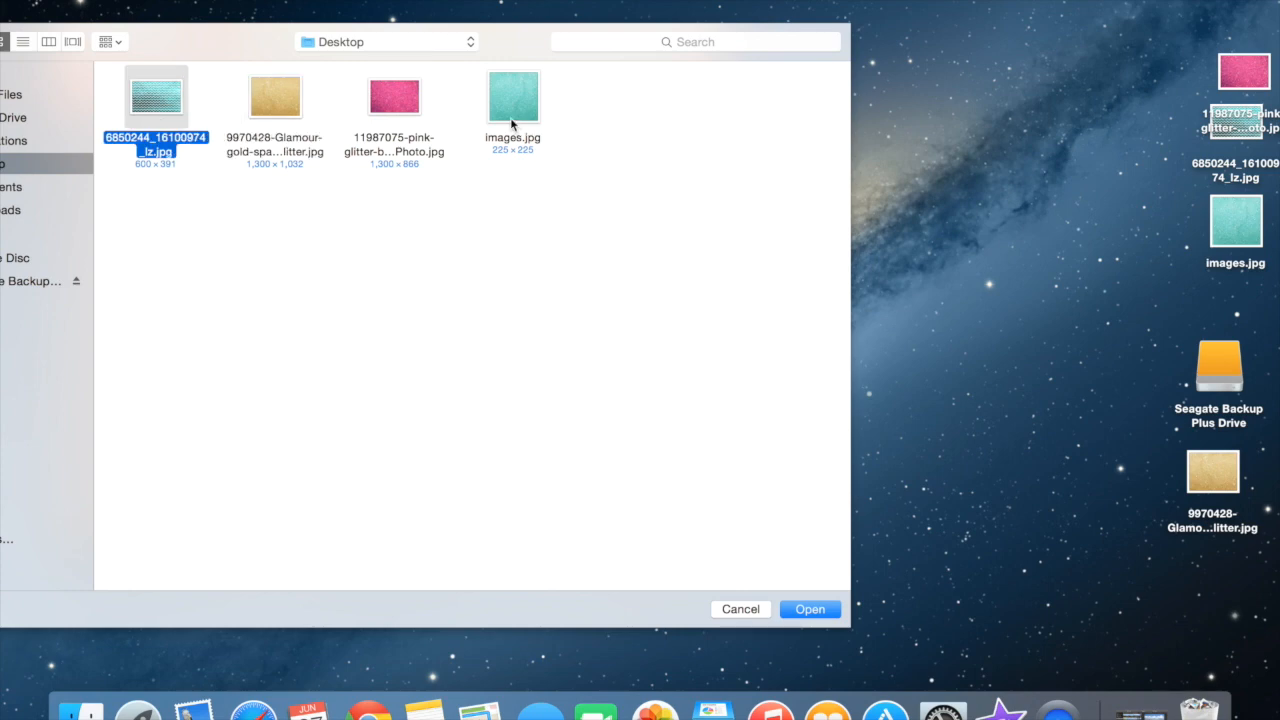
mouse_move(394, 130)
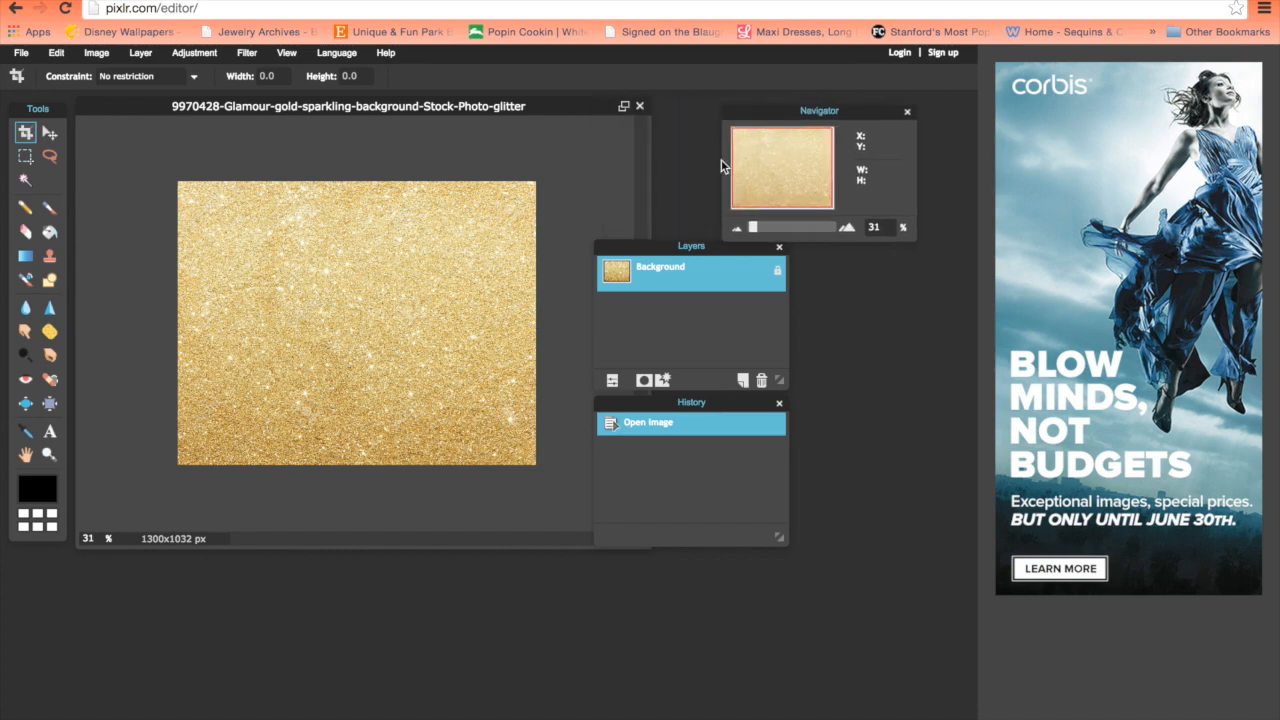
Step: Drag the Layers and History panels right so they clear the gold image
drag(692, 248, 850, 268)
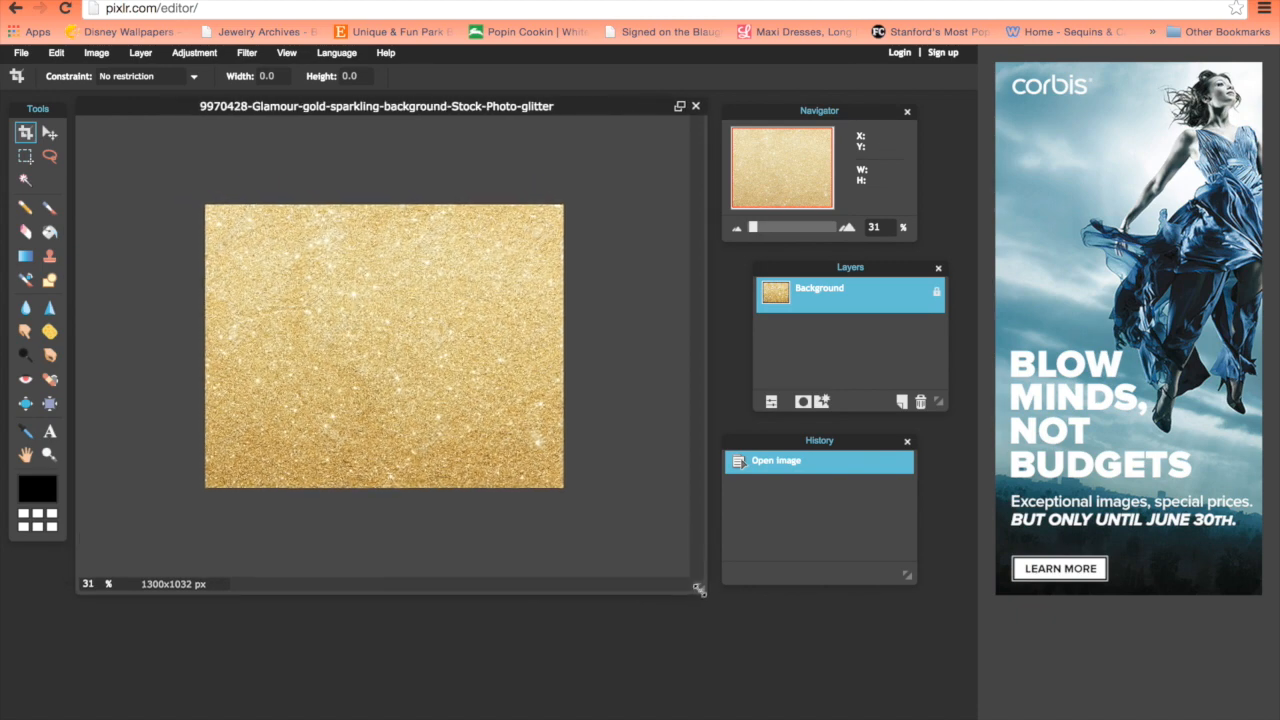
Step: Add a 'Summer 2015 Outfits' text layer on the glitter image at size 104
click(48, 432)
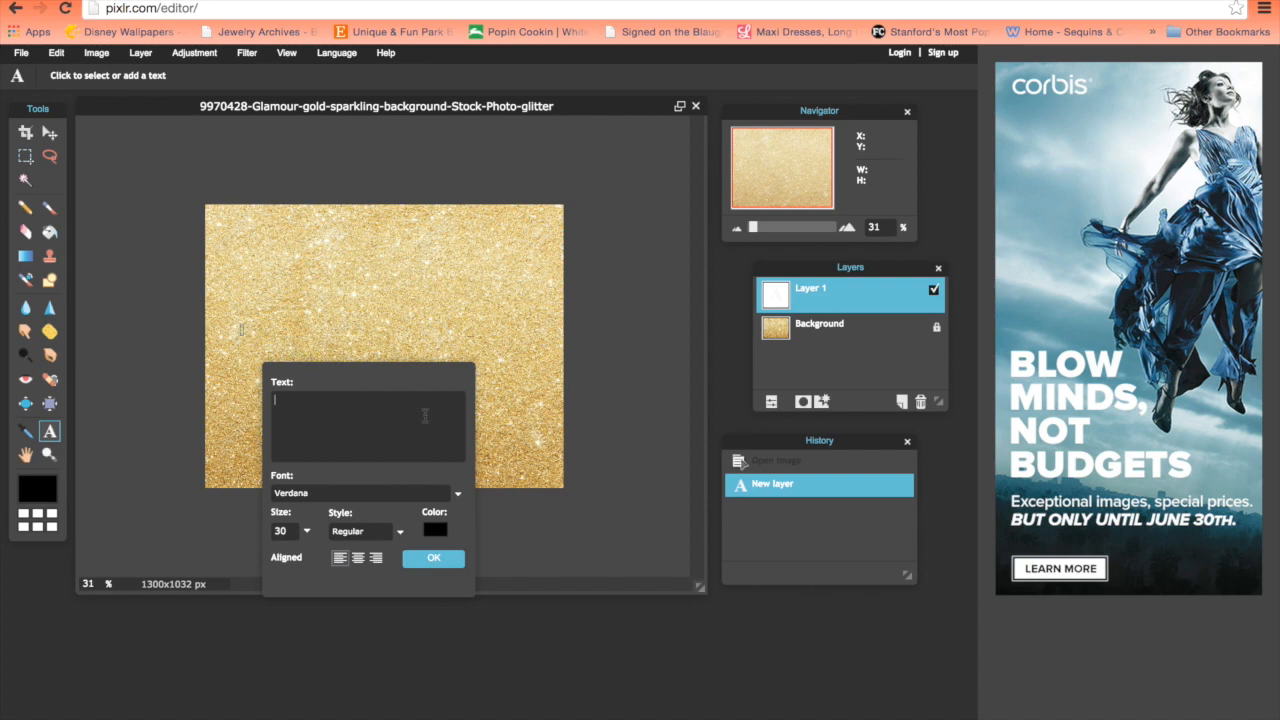
text(Summer 2015 Outf)
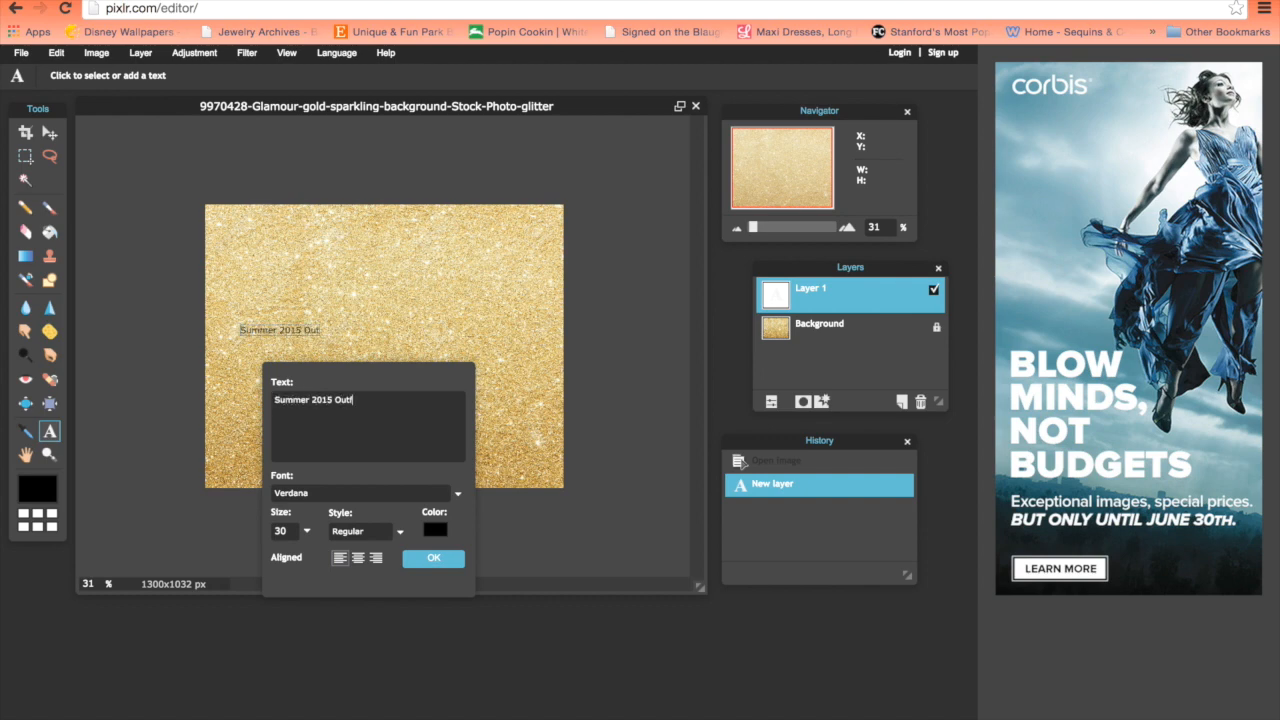
text(its)
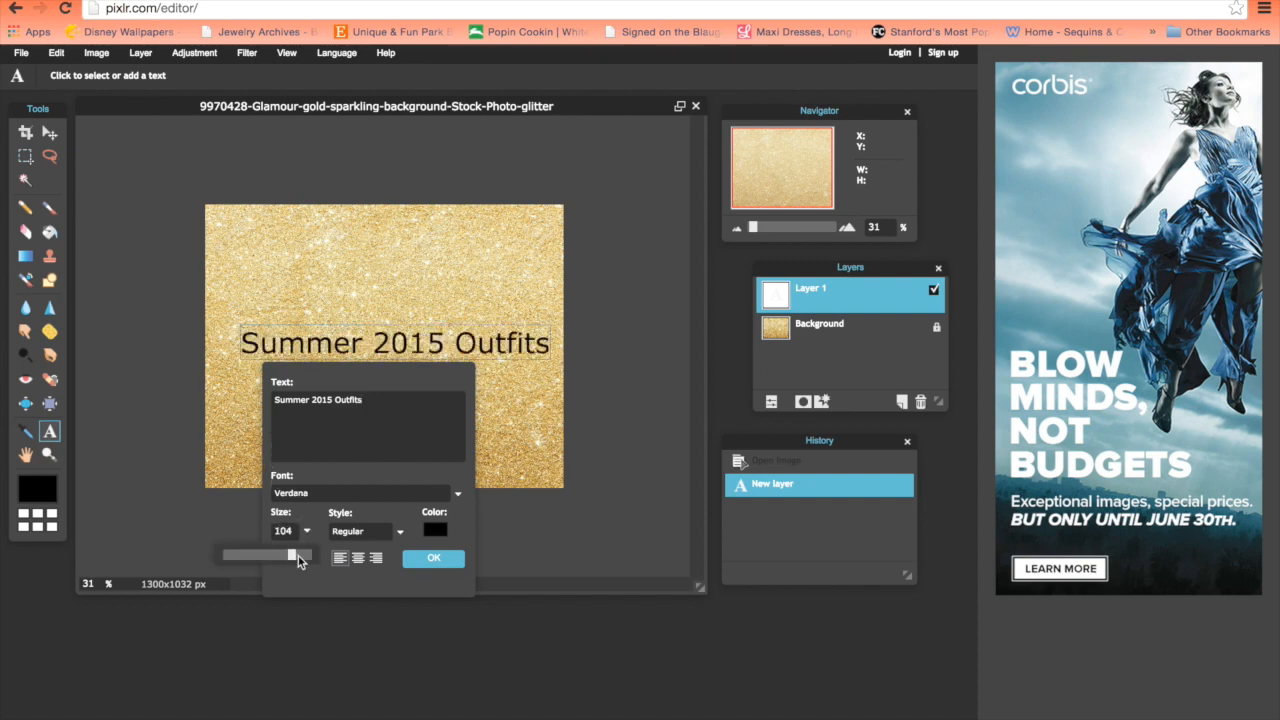
drag(292, 556, 292, 556)
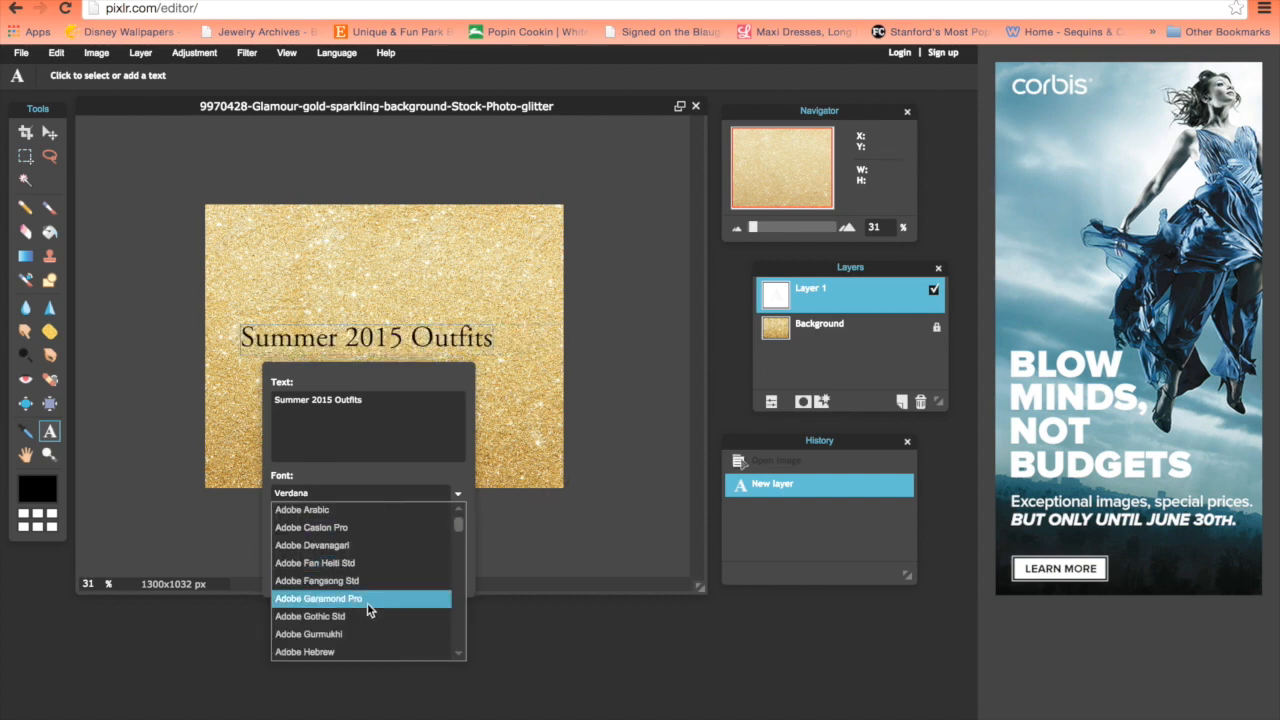
Step: Change the text font to Hanging Letters and raise its size to 130
scroll(down, 3)
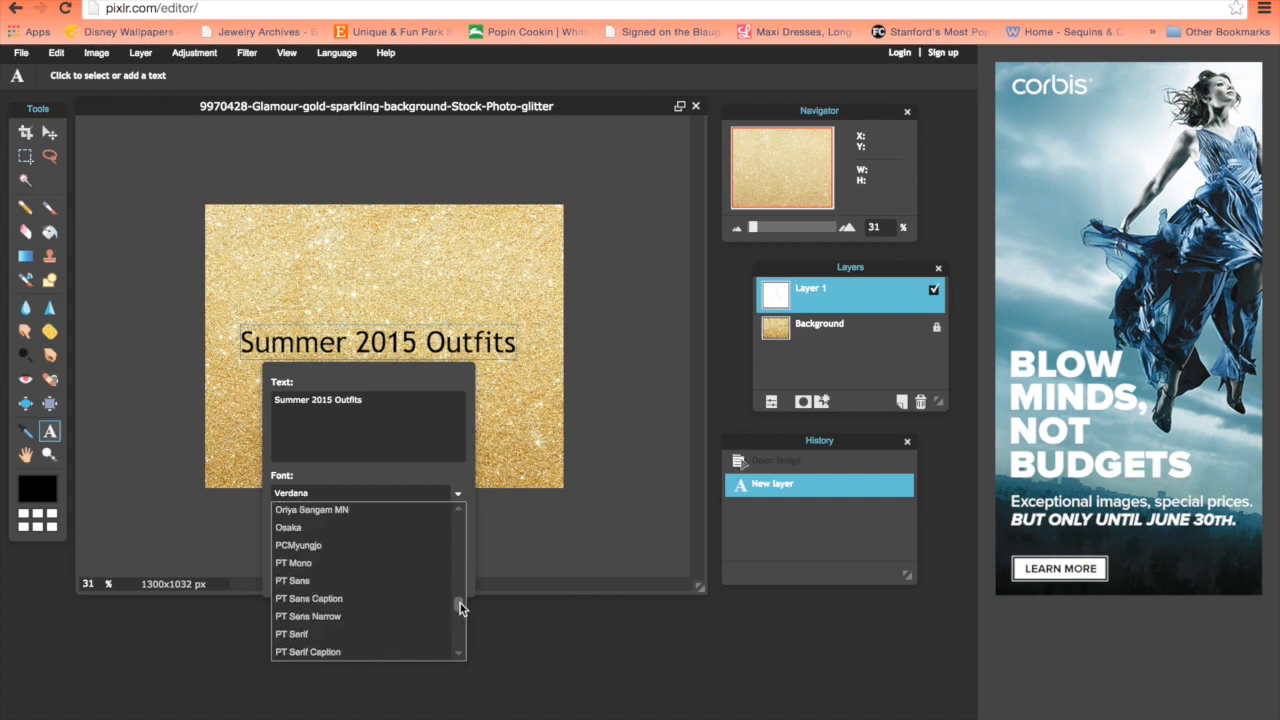
scroll(down, 3)
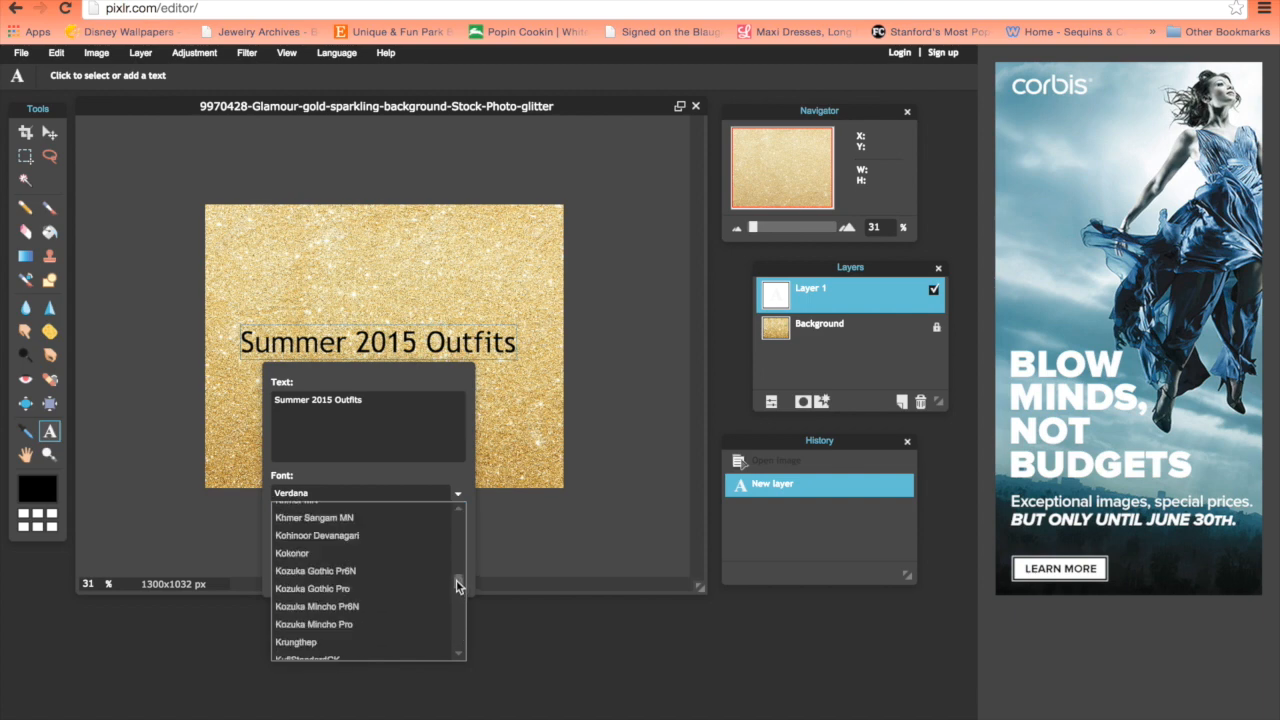
scroll(down, 3)
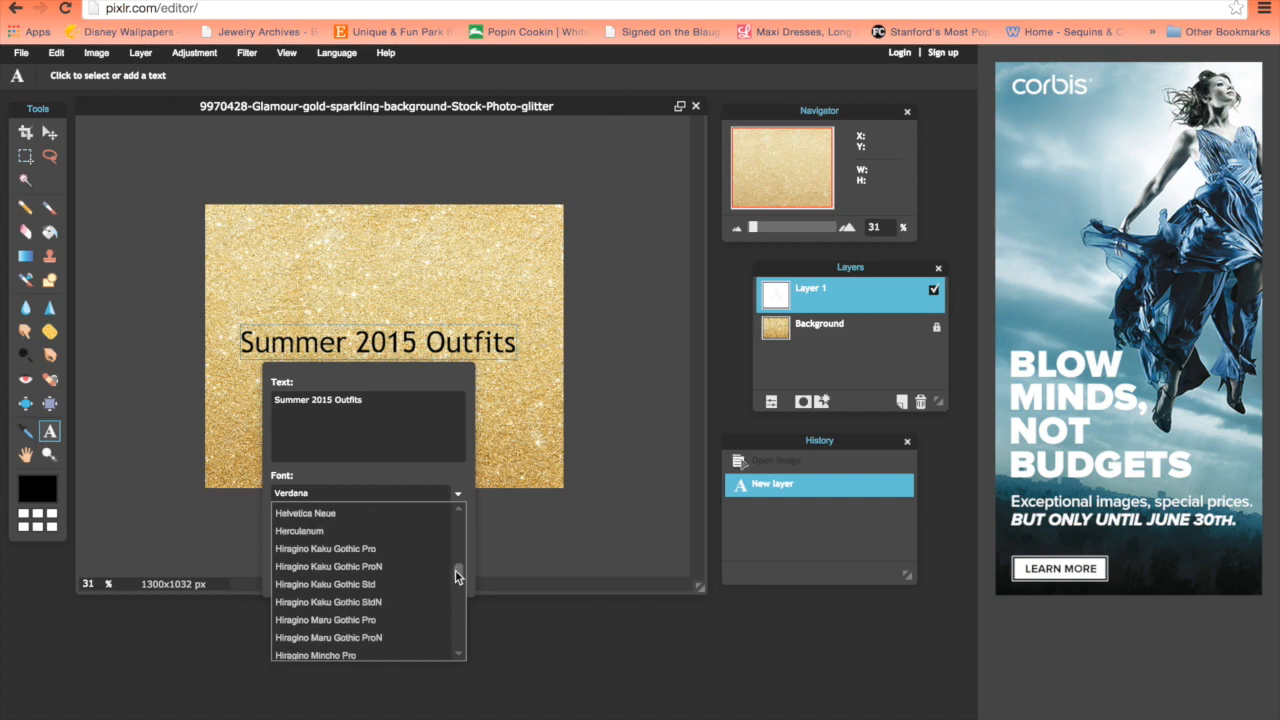
scroll(down, 3)
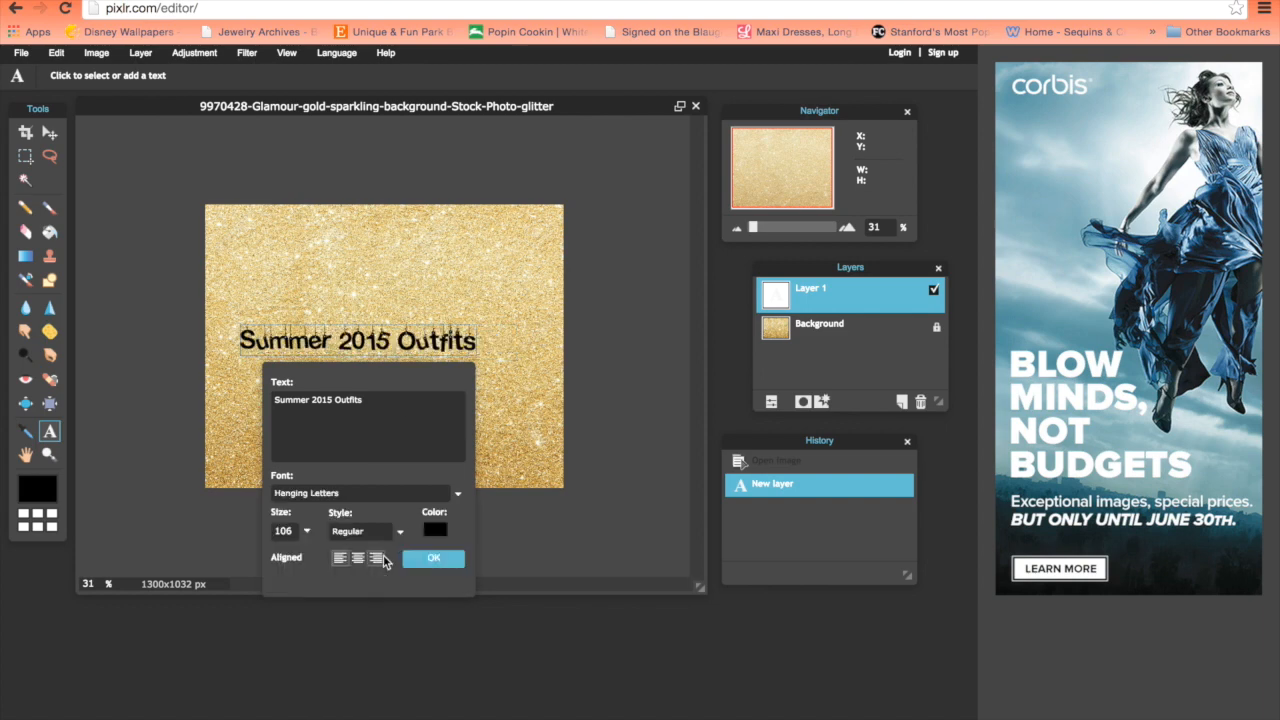
click(340, 556)
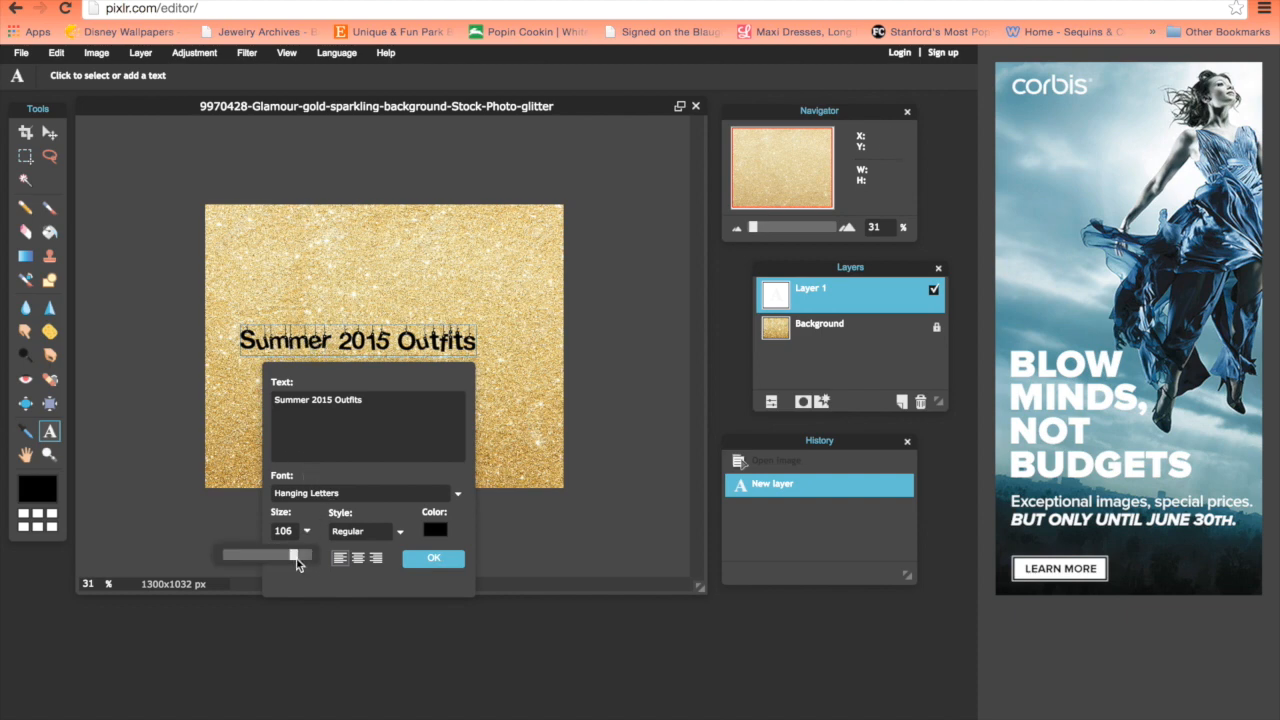
drag(296, 556, 310, 556)
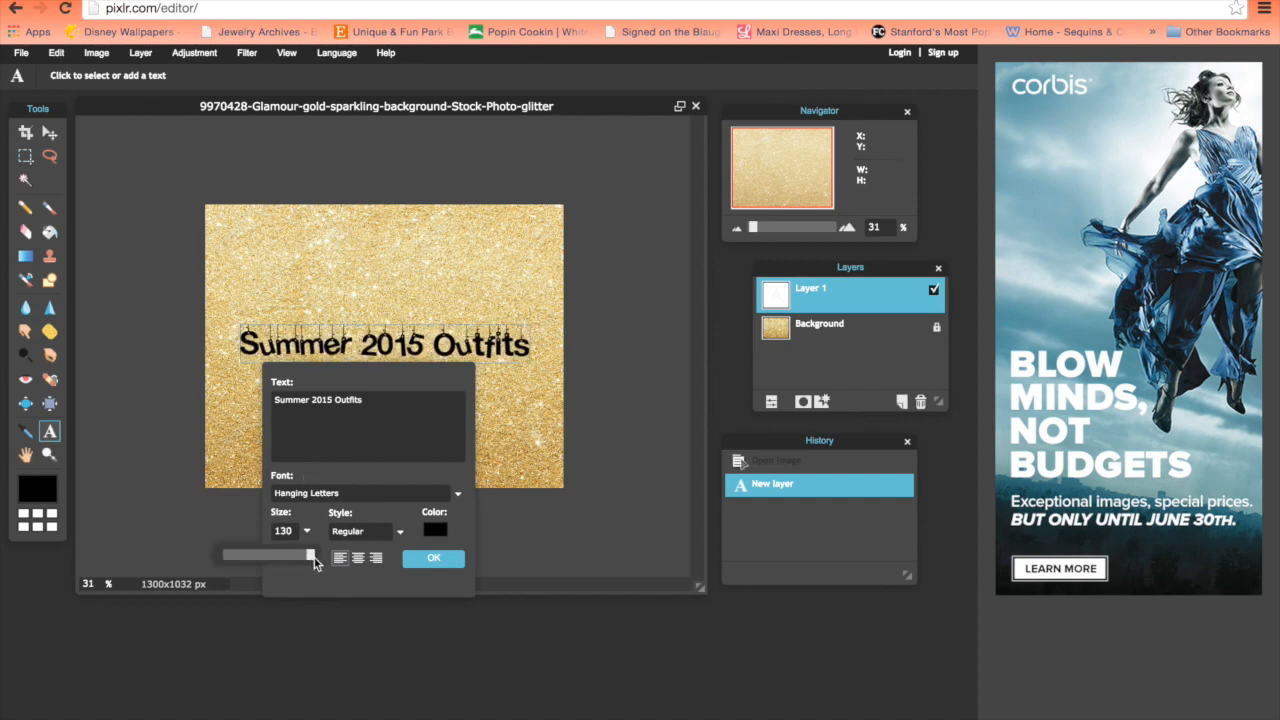
click(432, 558)
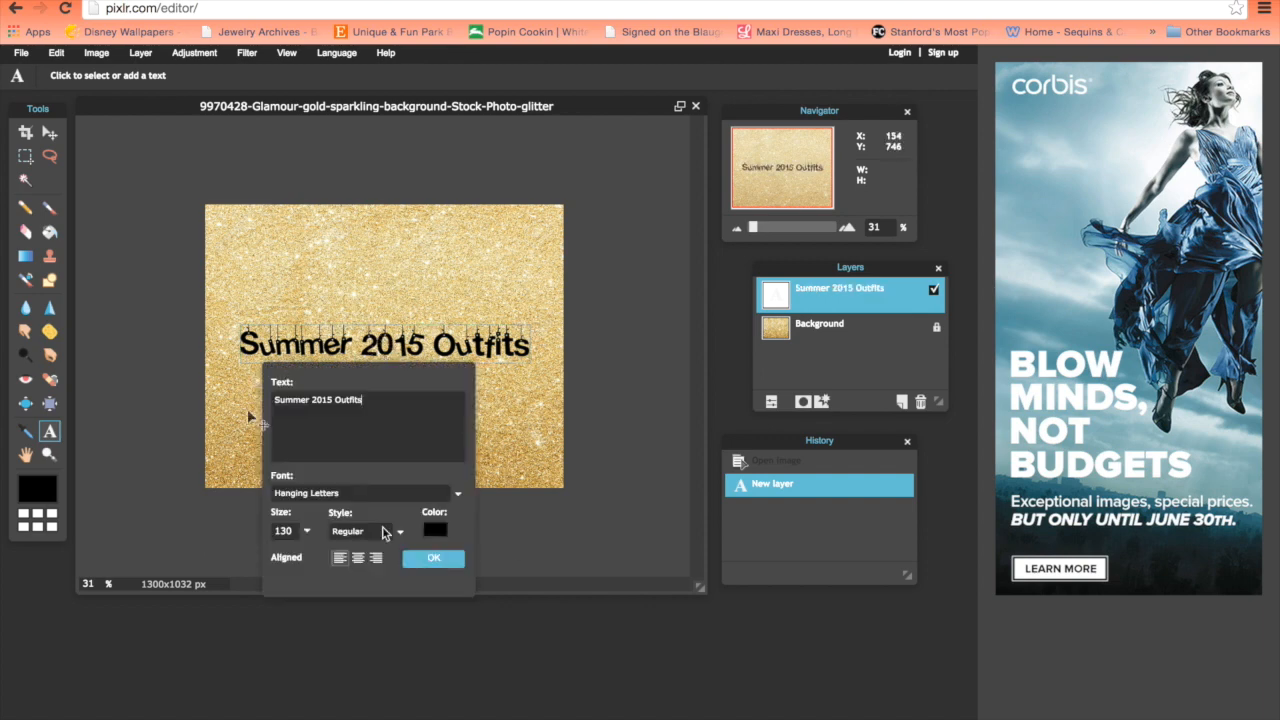
Step: Commit the hanging-letters text and move it toward the centre of the image
click(432, 558)
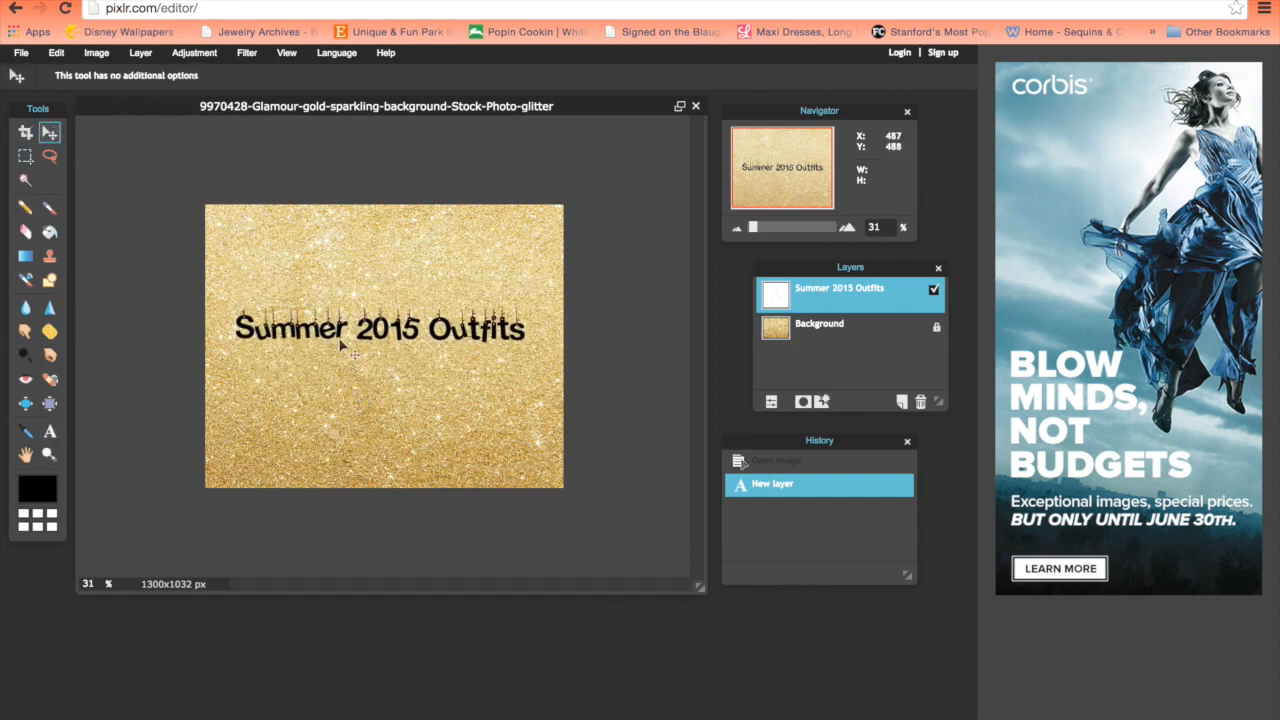
drag(378, 328, 384, 336)
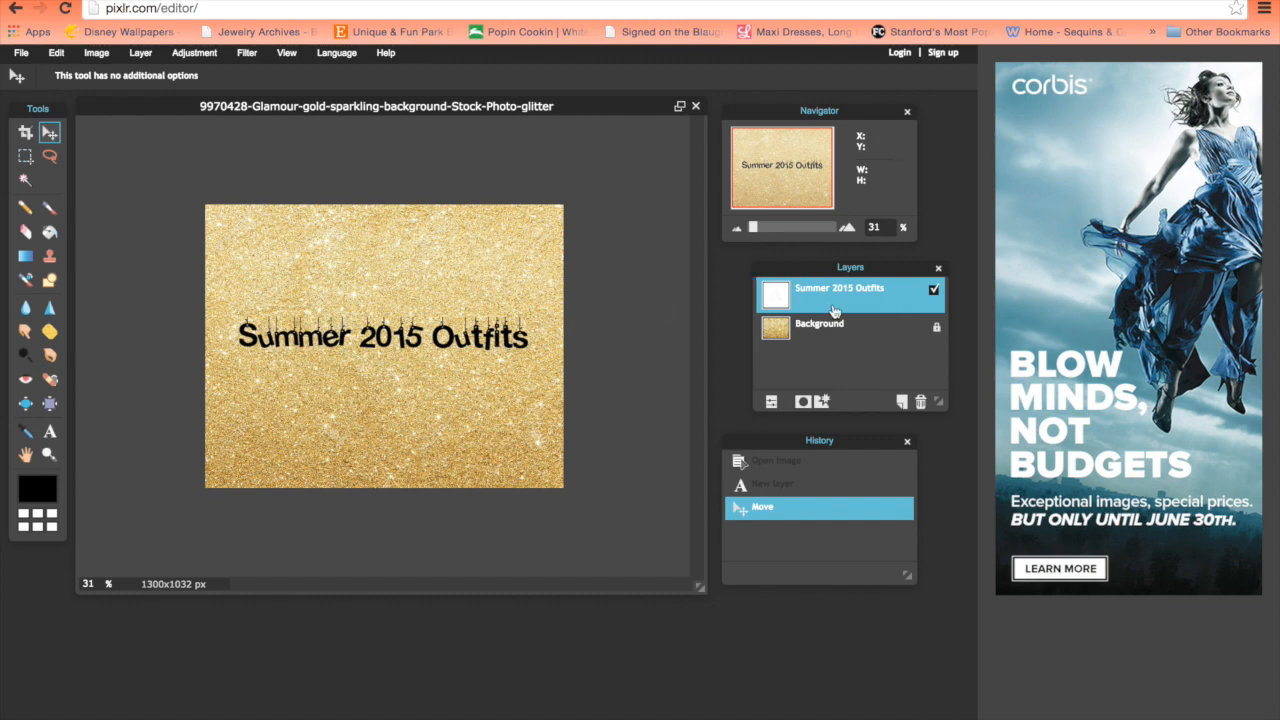
mouse_move(864, 302)
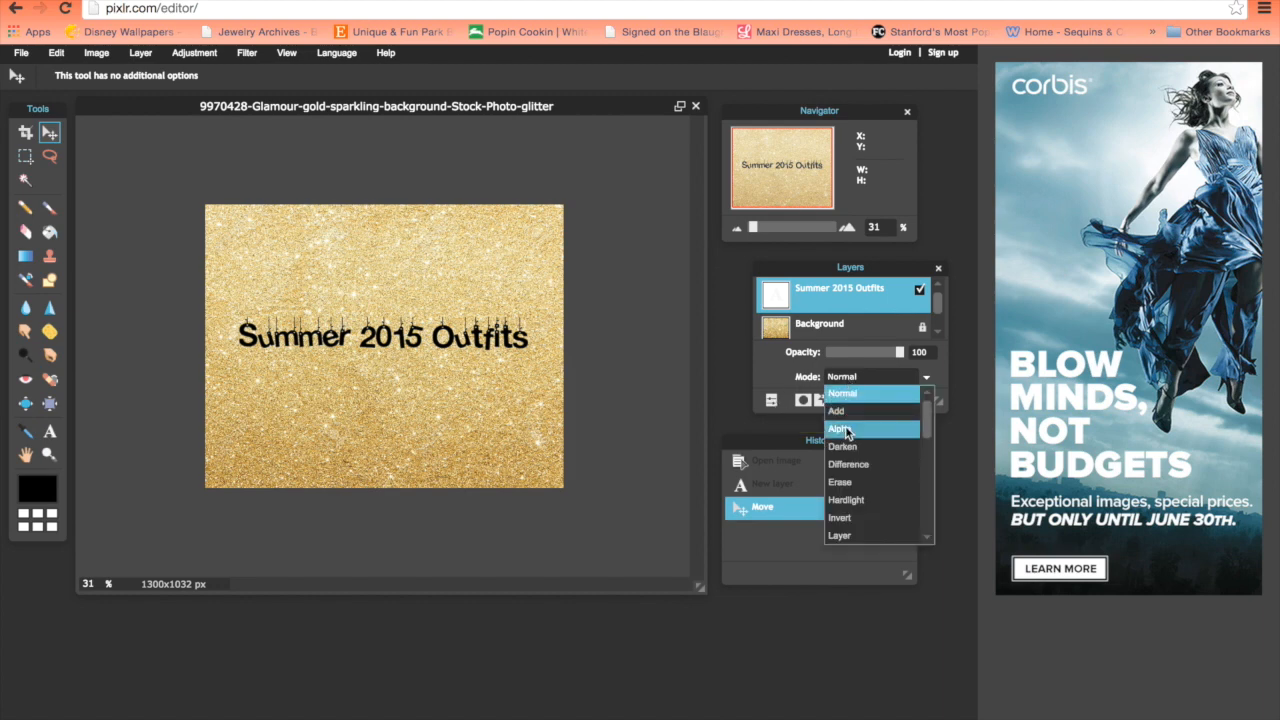
Step: Set the text layer's blend mode to Alpha so the glitter shows through
click(838, 428)
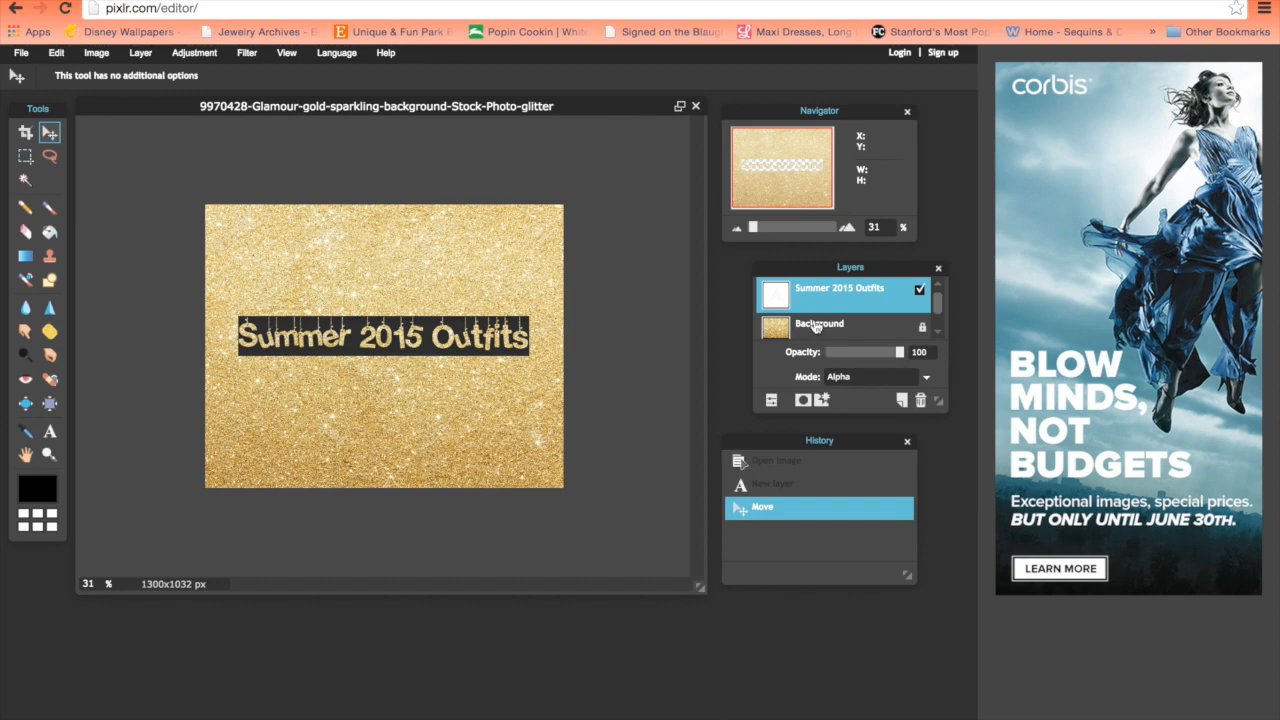
Step: Merge the visible layers into a single Background layer via the layer context menu
click(820, 324)
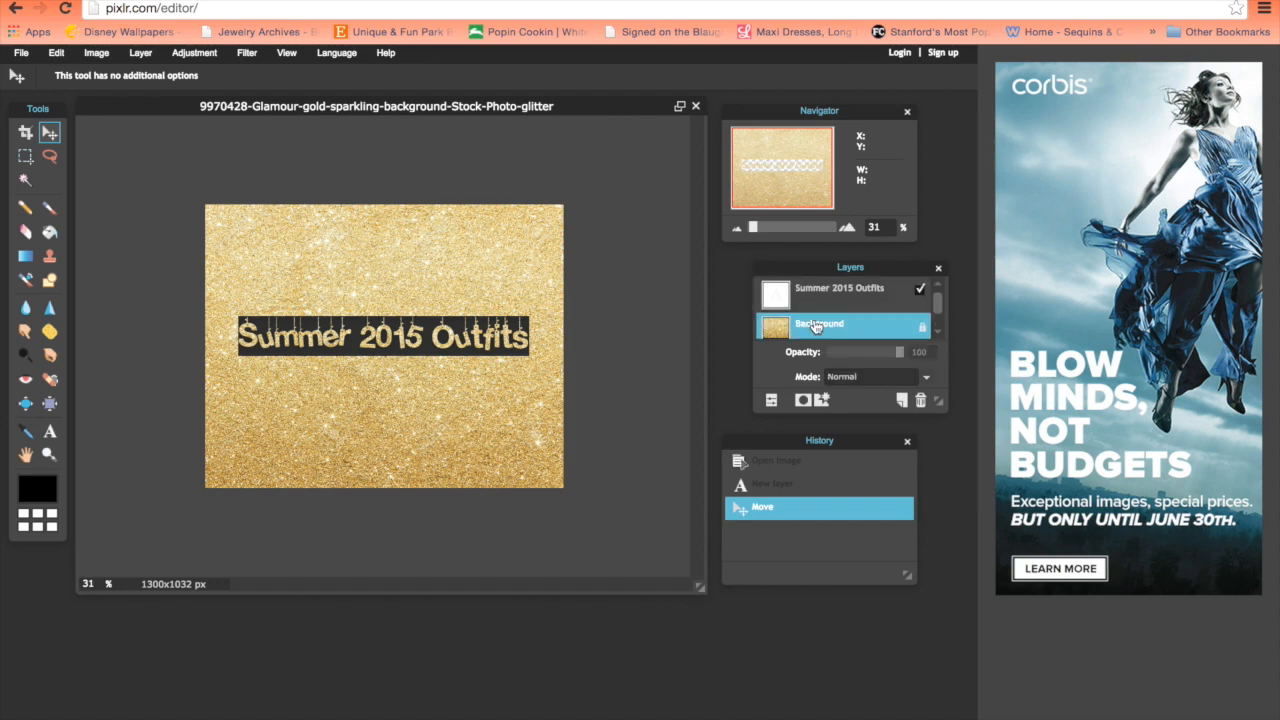
right_click(818, 324)
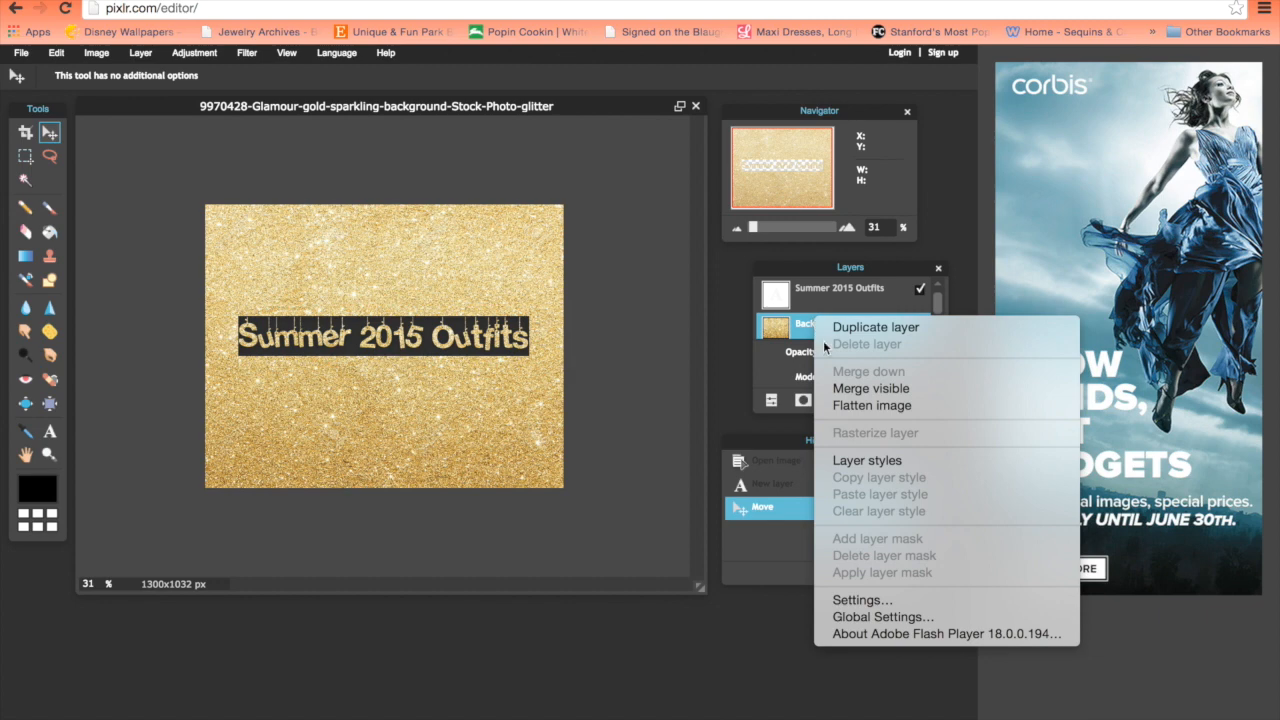
mouse_move(870, 388)
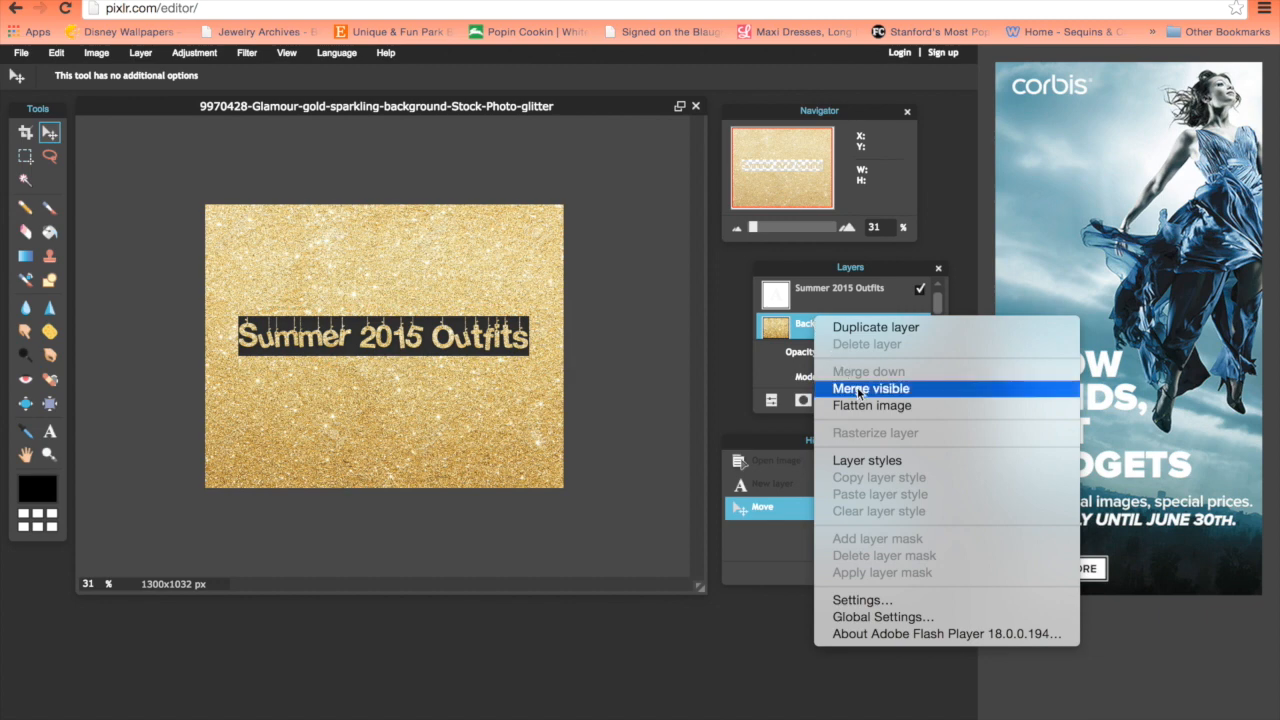
click(870, 388)
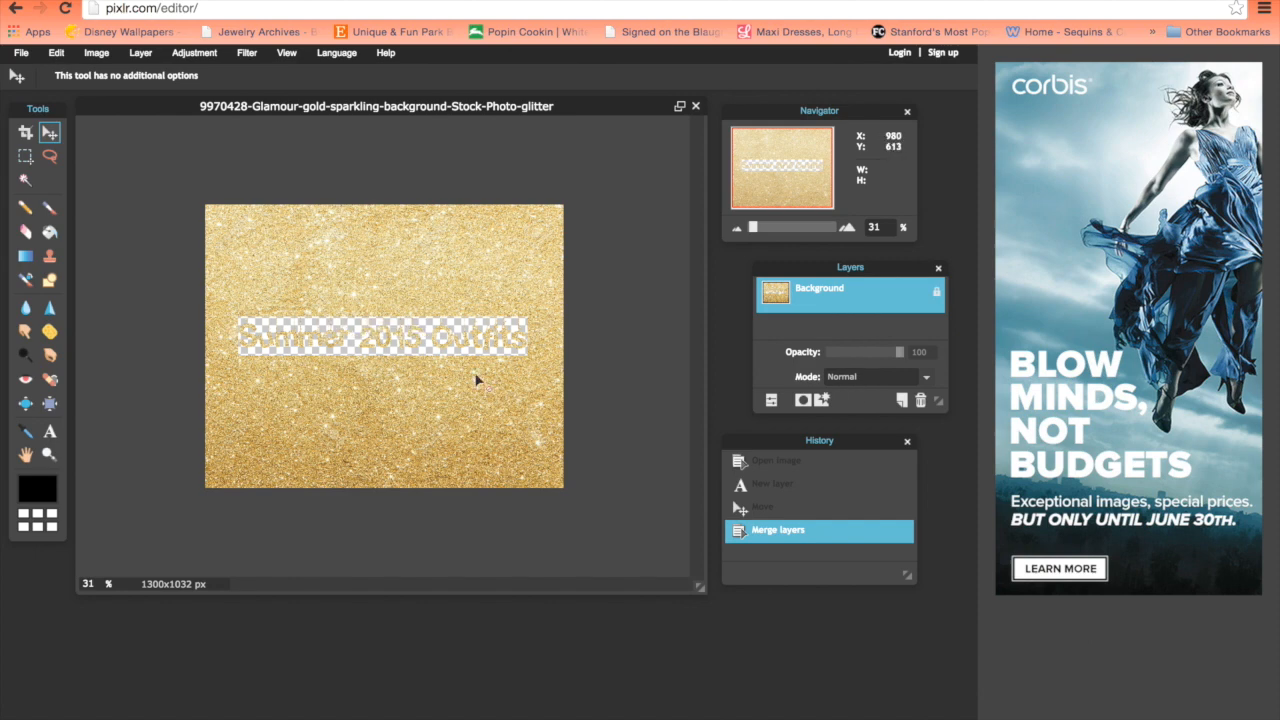
mouse_move(552, 360)
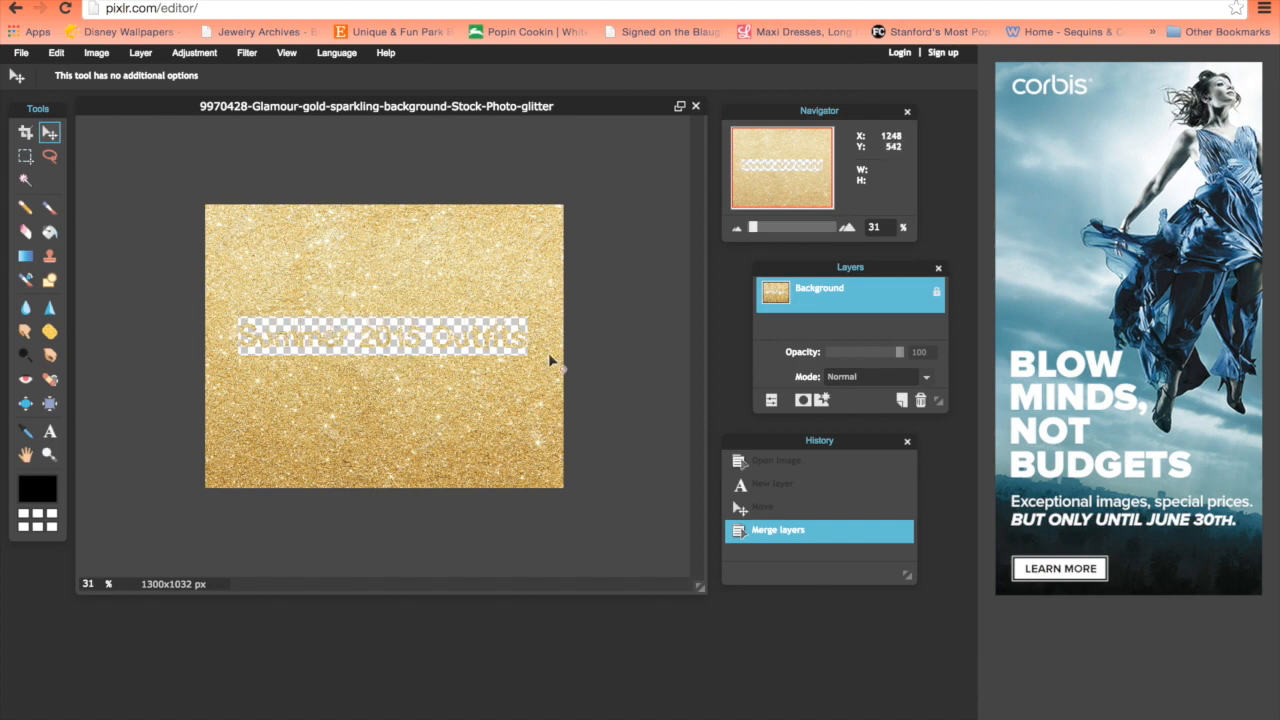
Step: Crop the canvas to a 1048×135 strip around the see-through lettering
click(24, 132)
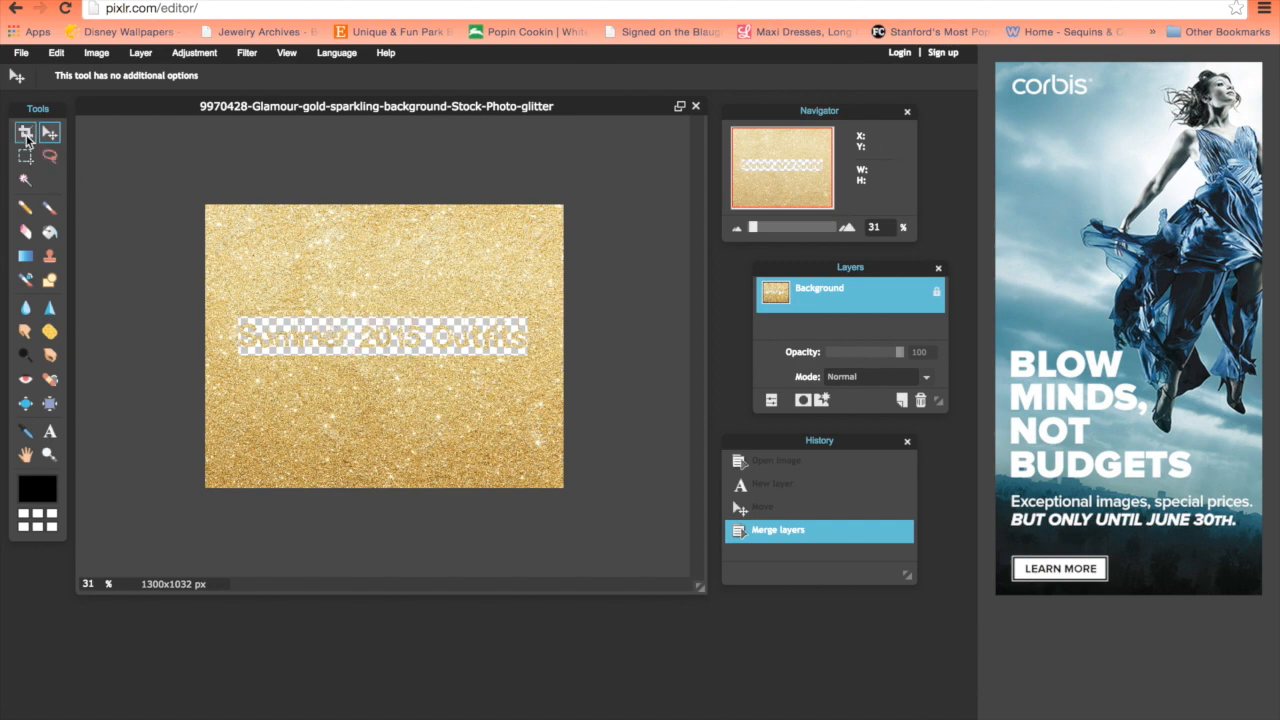
click(24, 132)
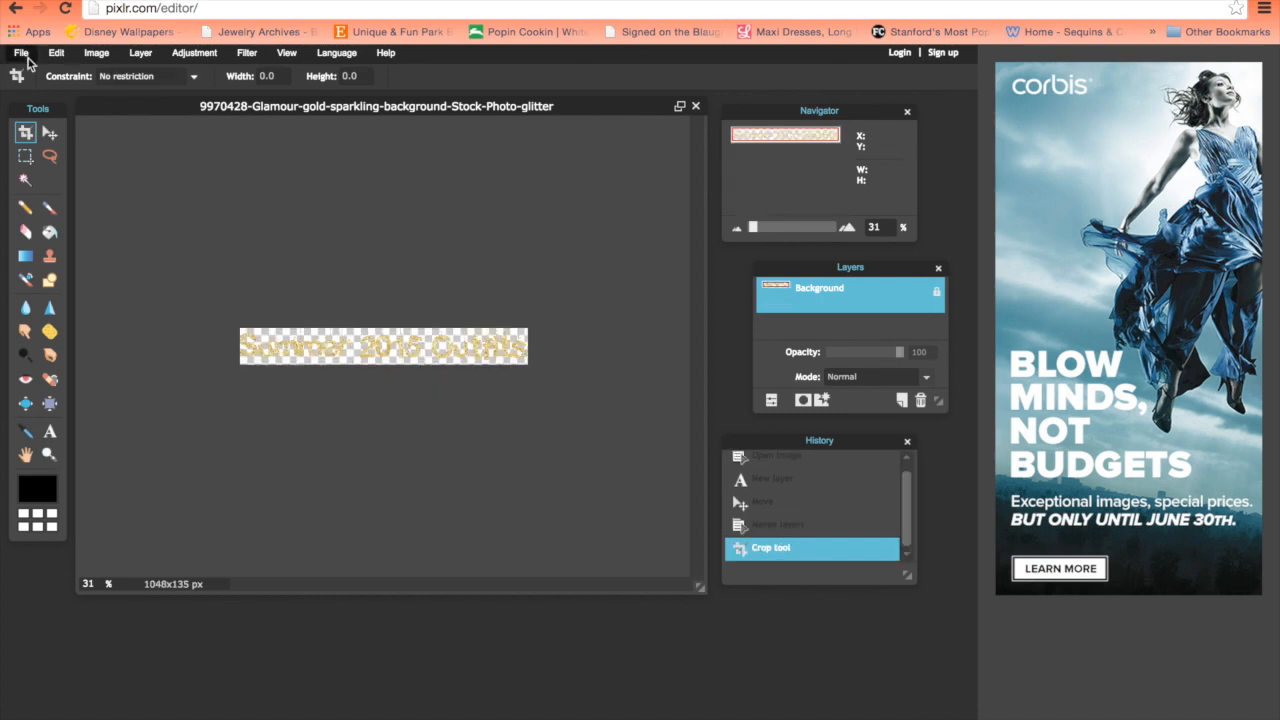
Step: Save the lettering as 'Summer 2015 Out' in transparent PNG format to the computer
click(20, 52)
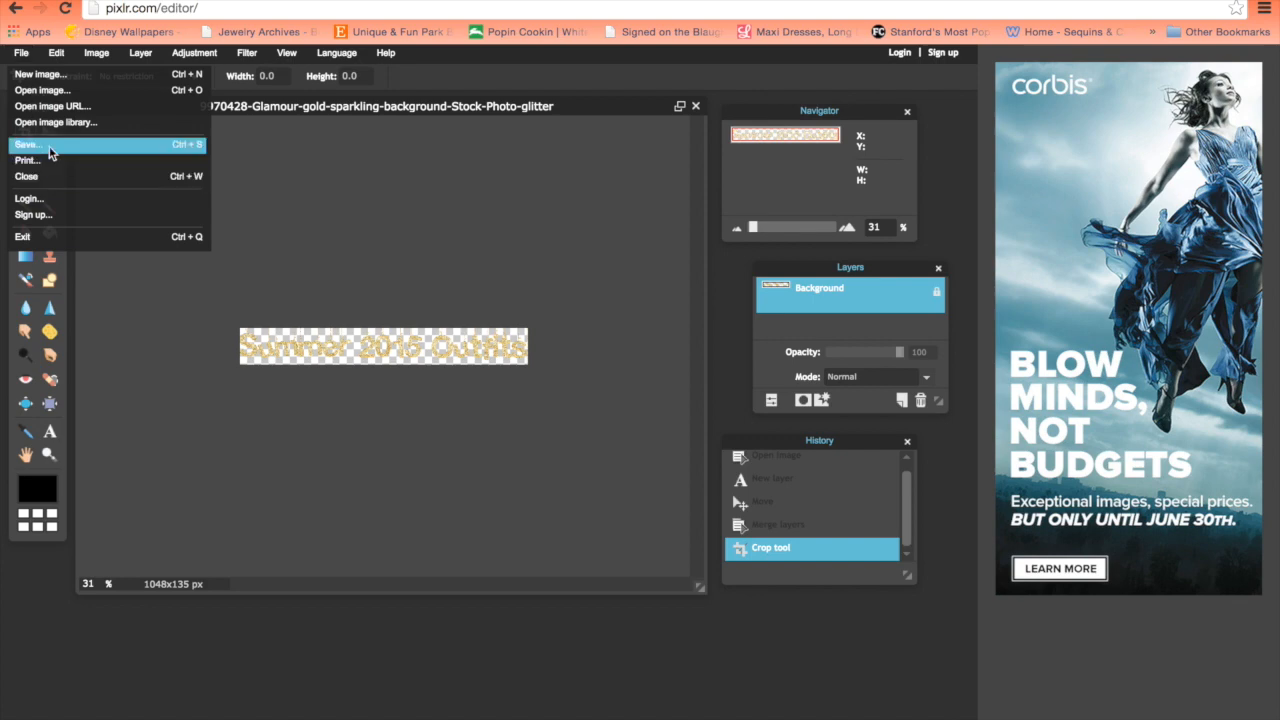
click(28, 144)
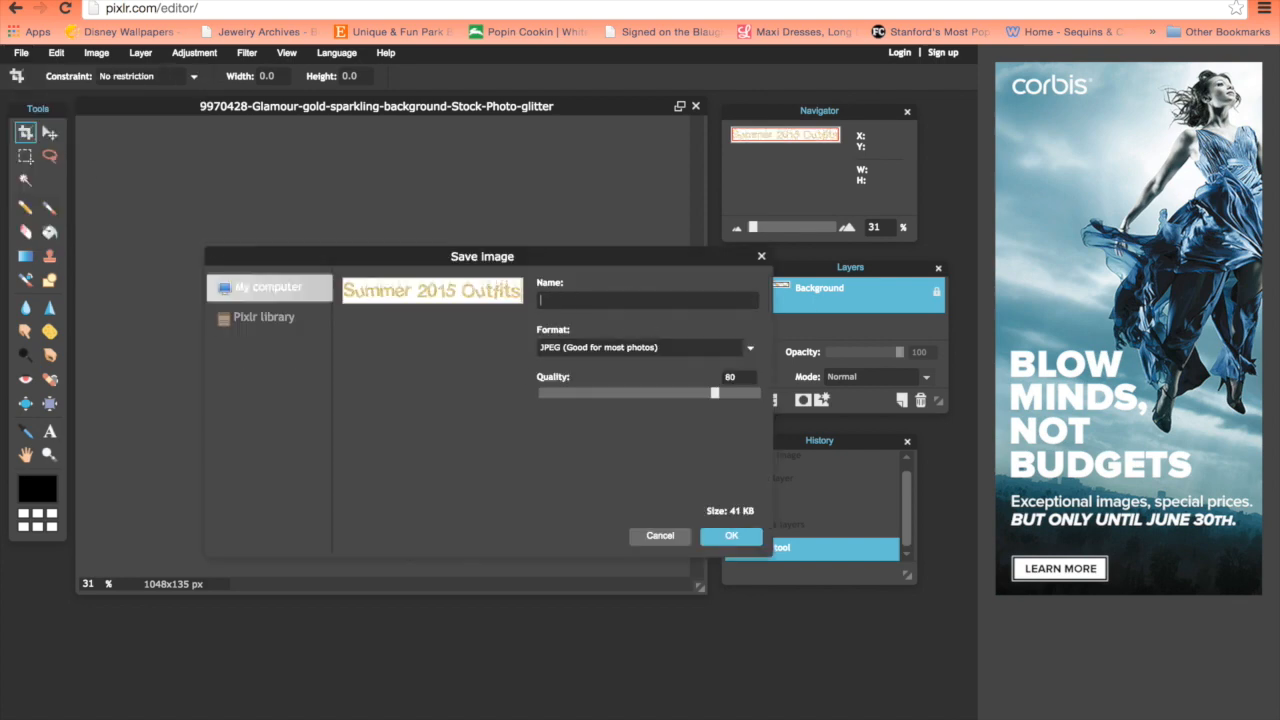
text(Summer 2015 Out)
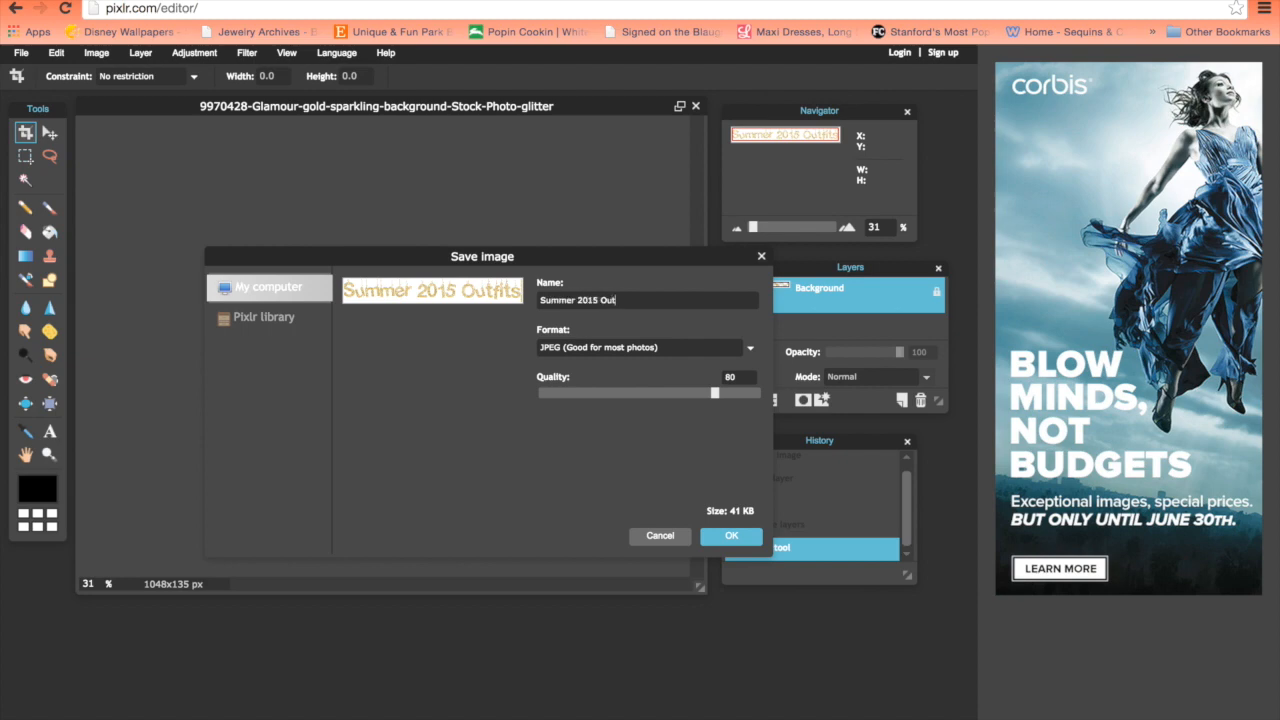
click(644, 348)
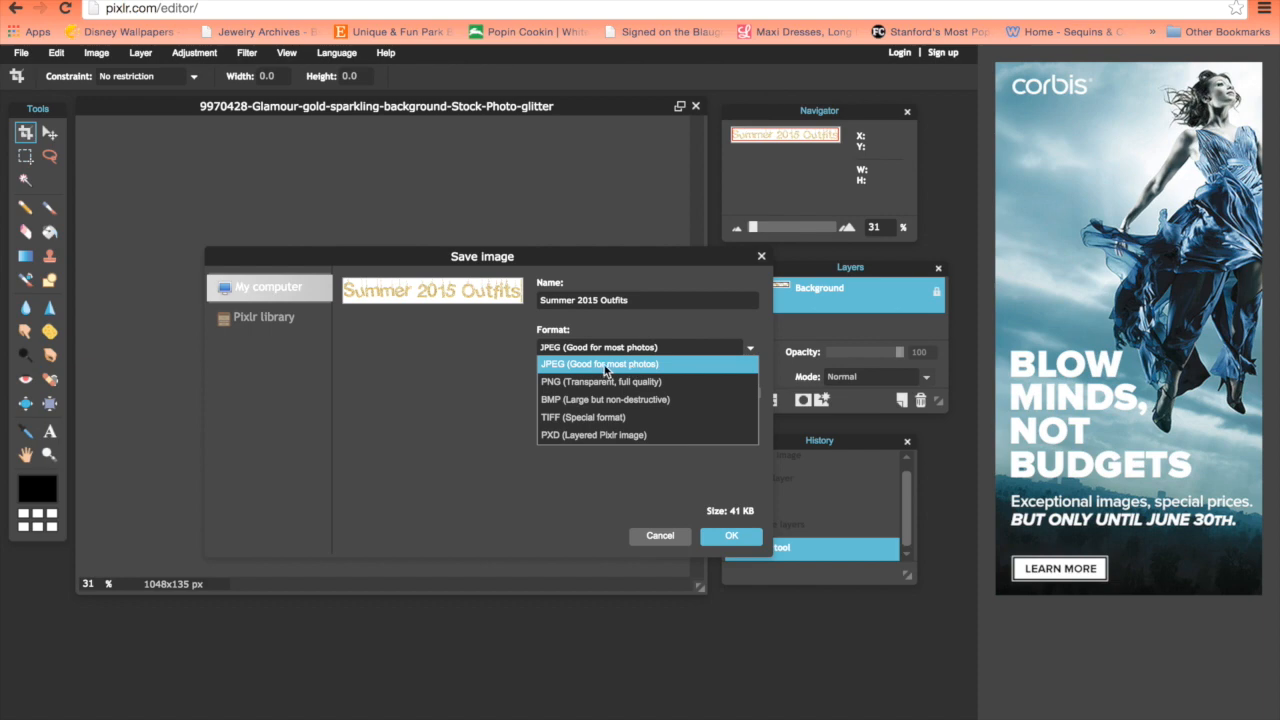
click(600, 380)
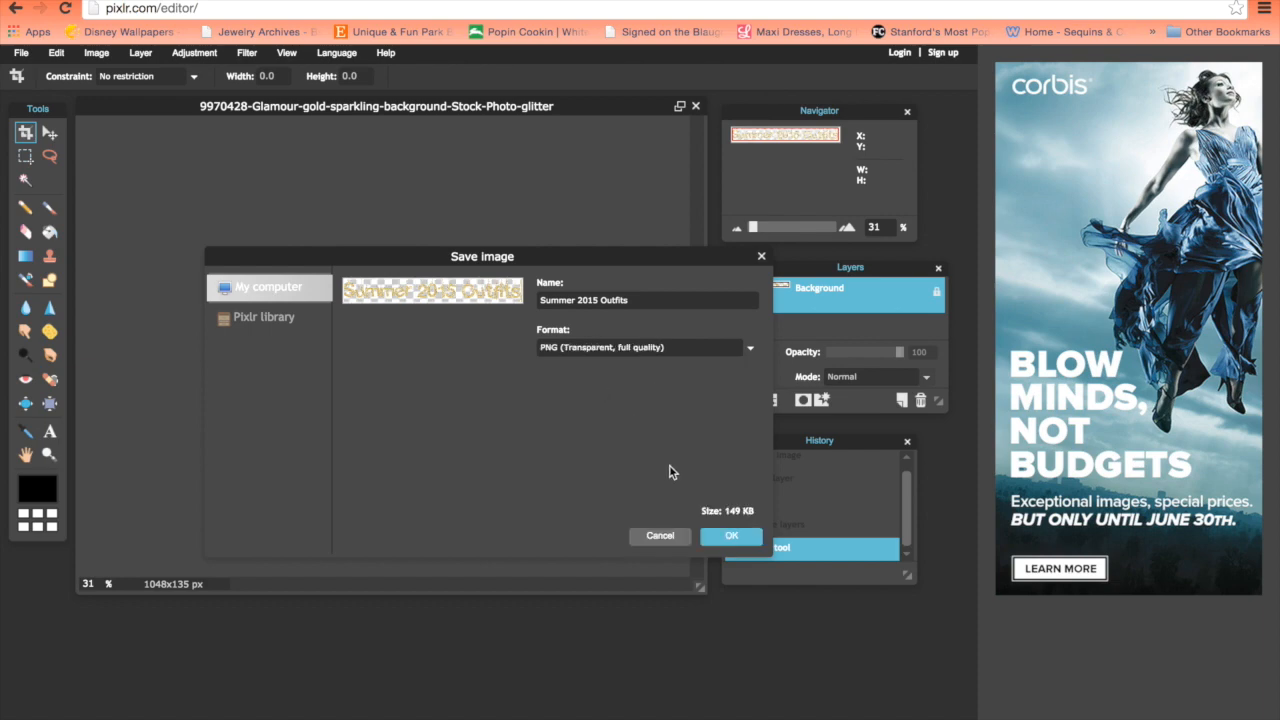
click(732, 536)
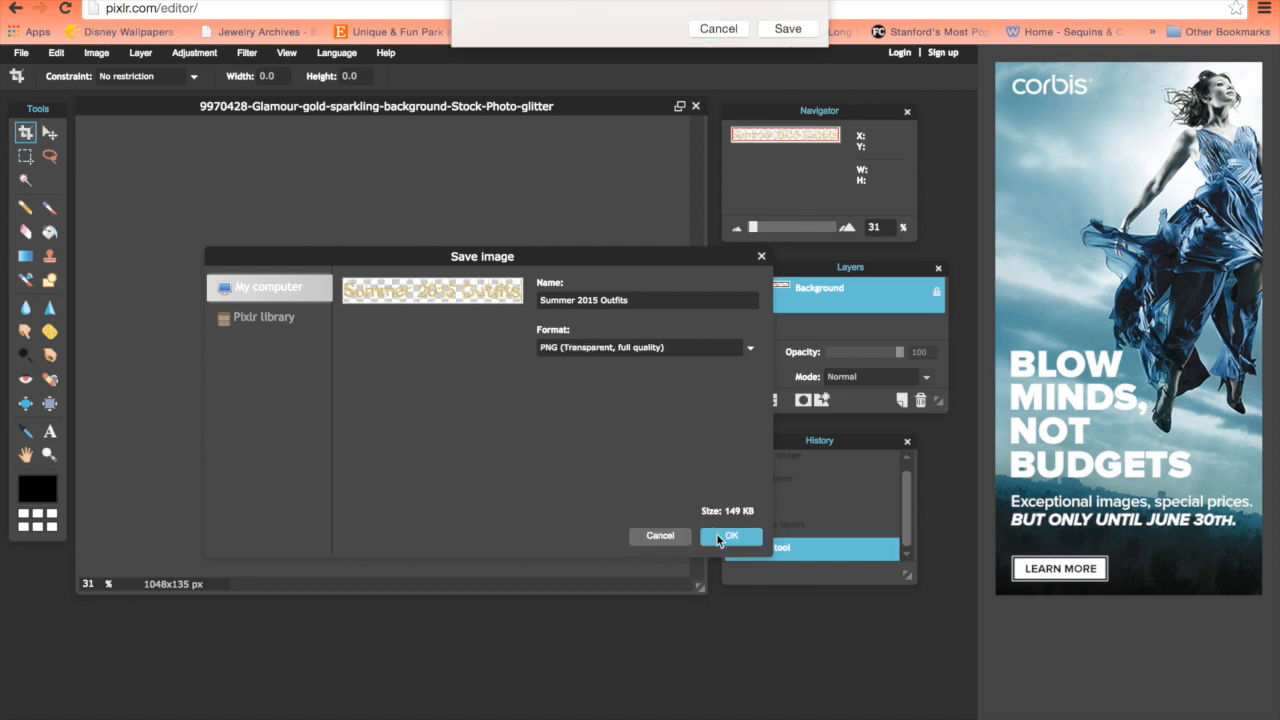
click(730, 536)
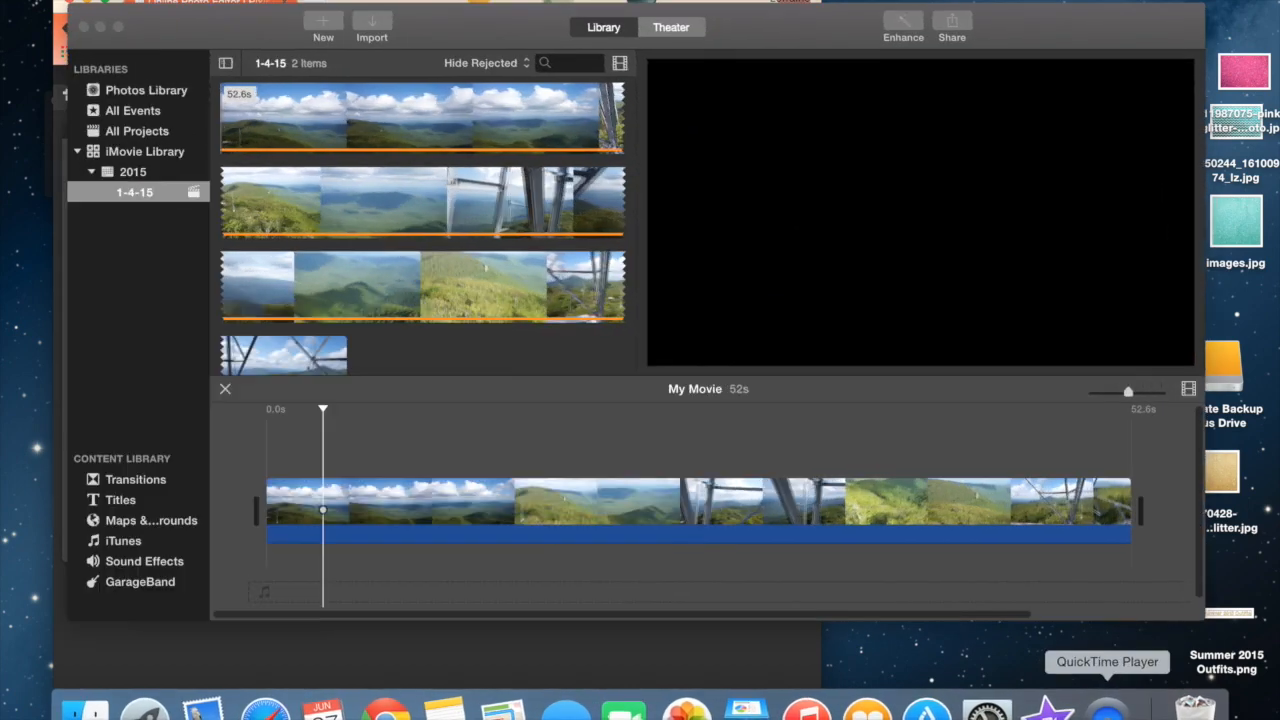
Step: Preview the mountain clips at a few points along the My Movie timeline
click(444, 504)
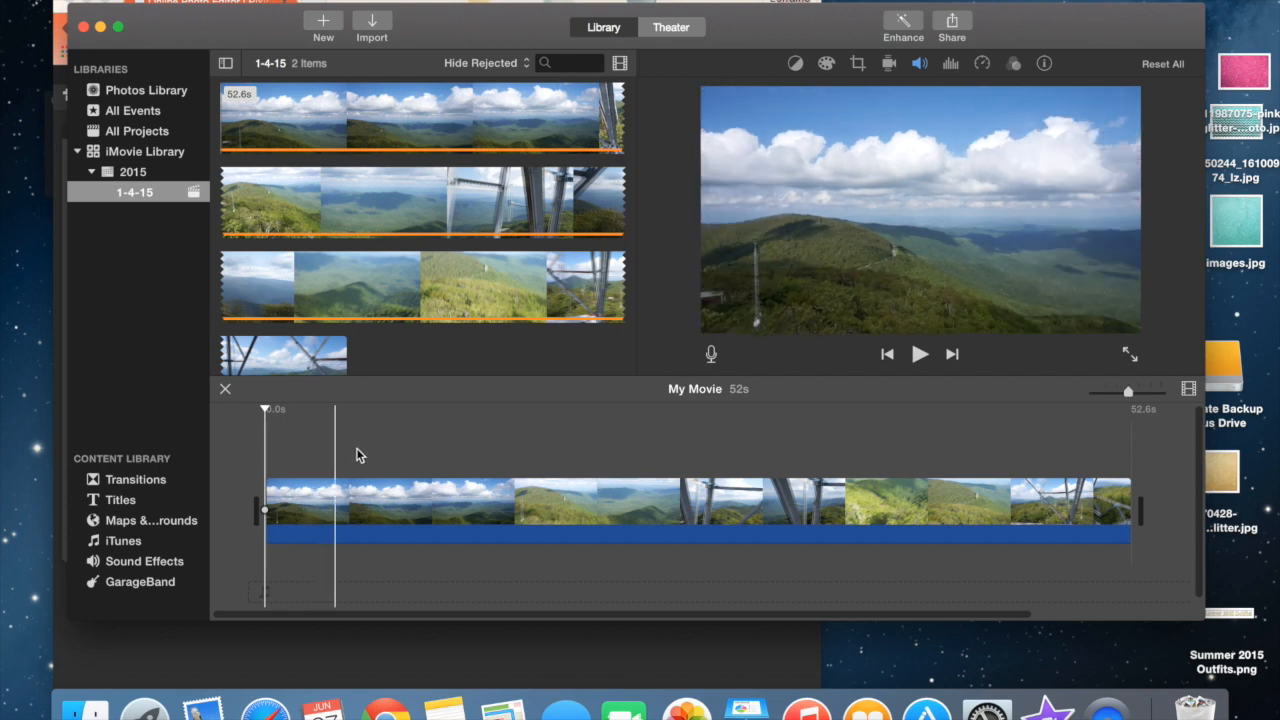
click(658, 470)
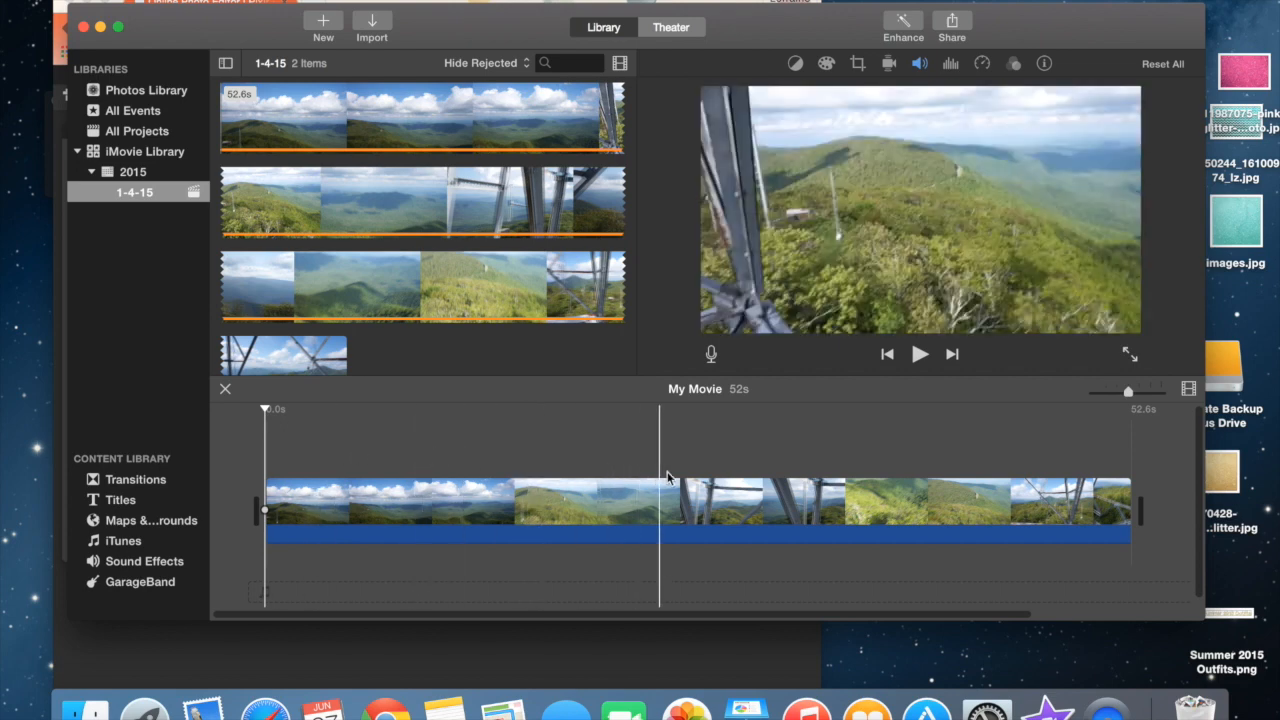
click(384, 464)
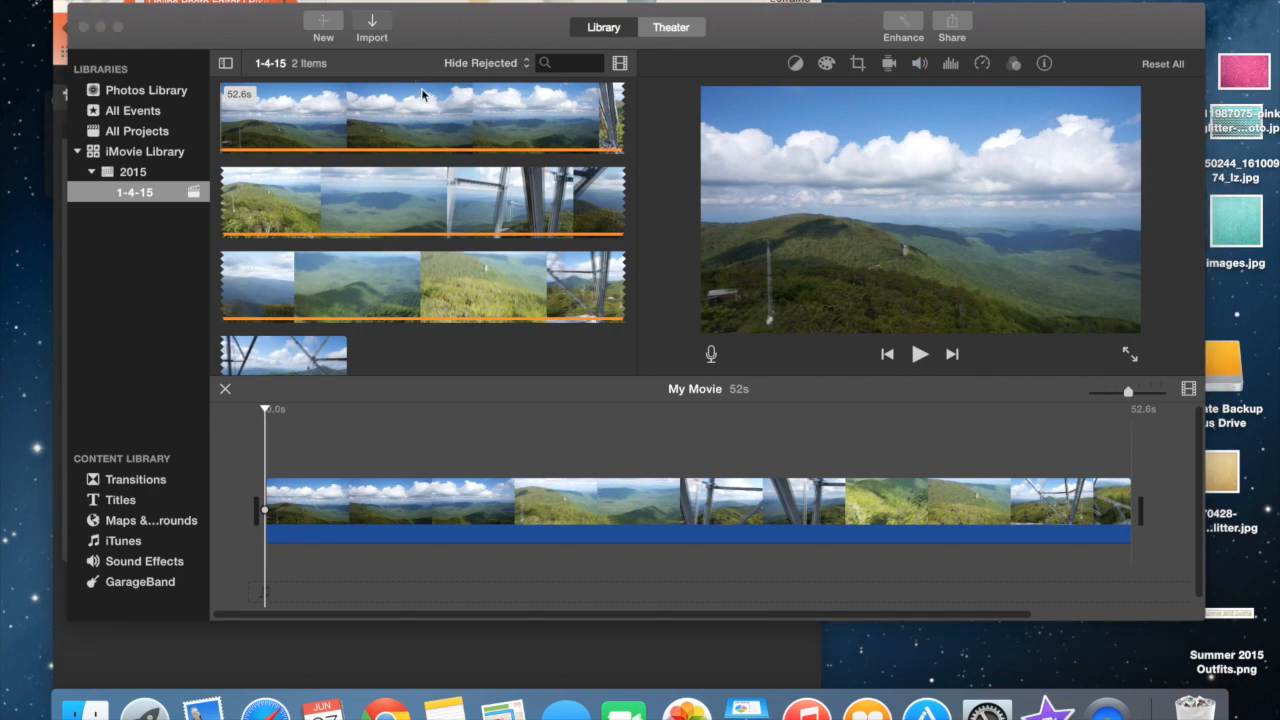
Step: Import Summer 2015 Outfits.png through the media import window into the project
click(372, 22)
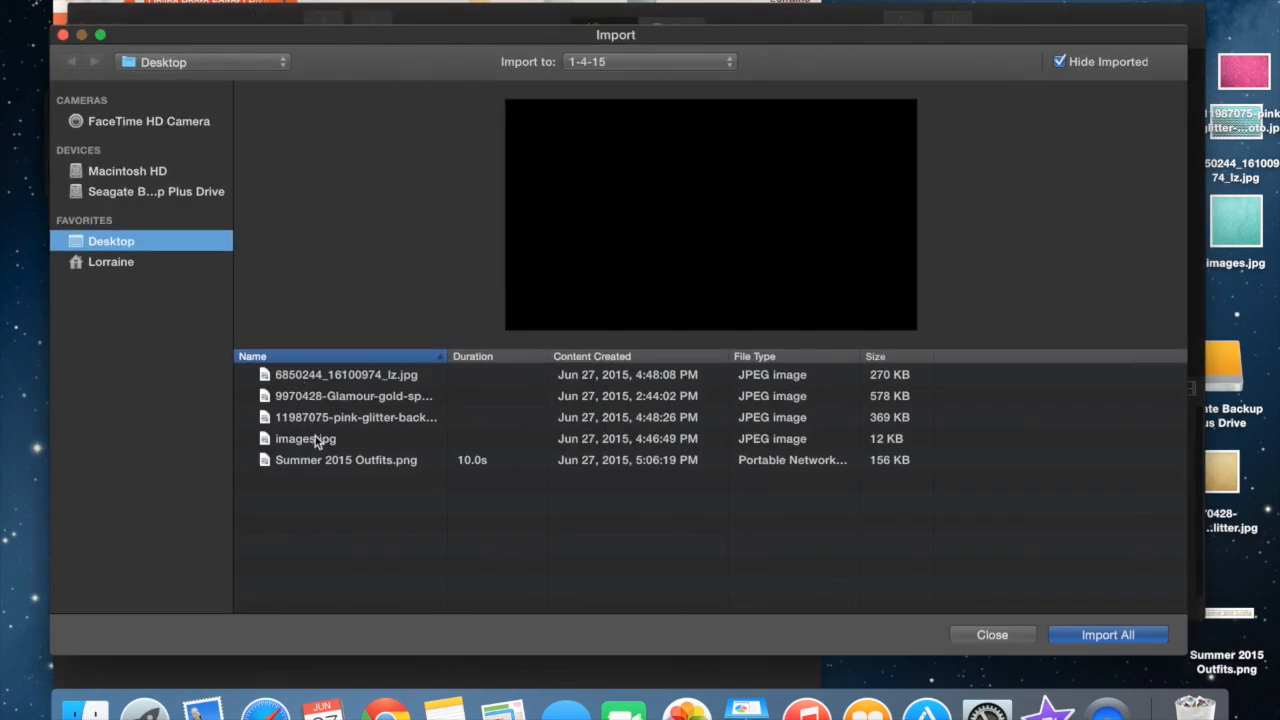
click(344, 458)
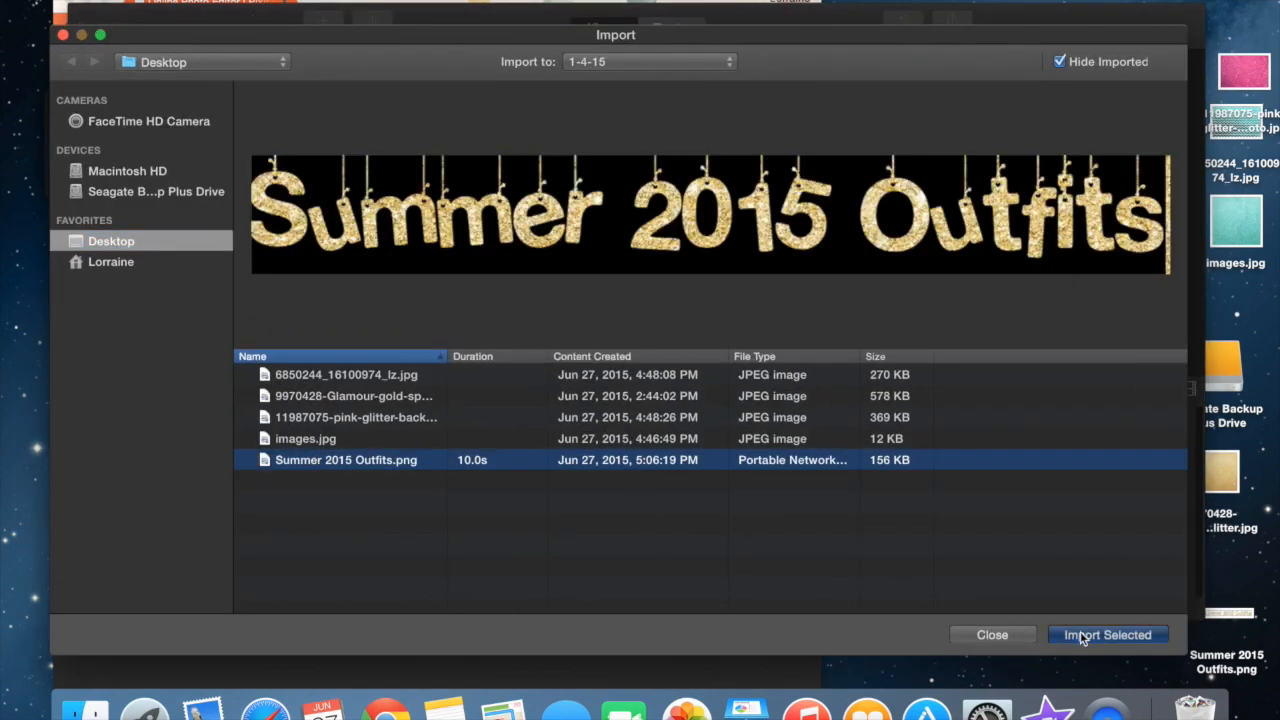
click(1108, 634)
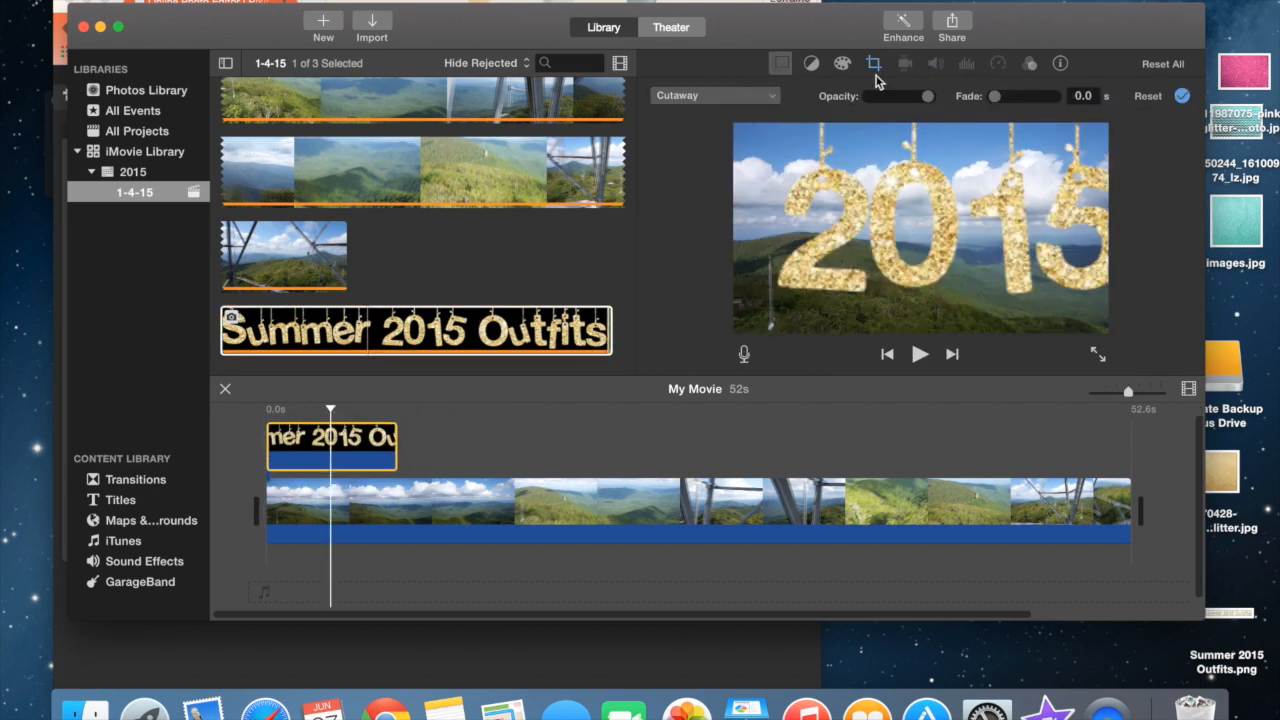
Step: Set the lettering clip's overlay style to Picture in Picture
click(874, 62)
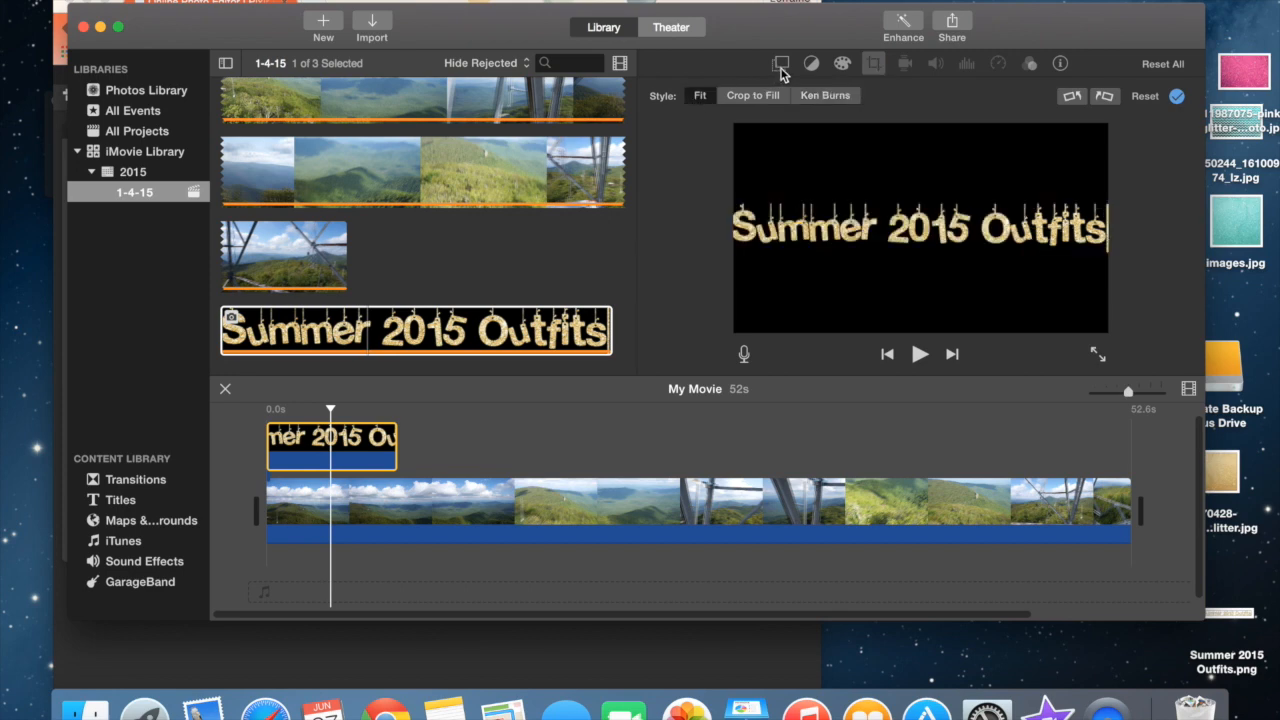
click(780, 62)
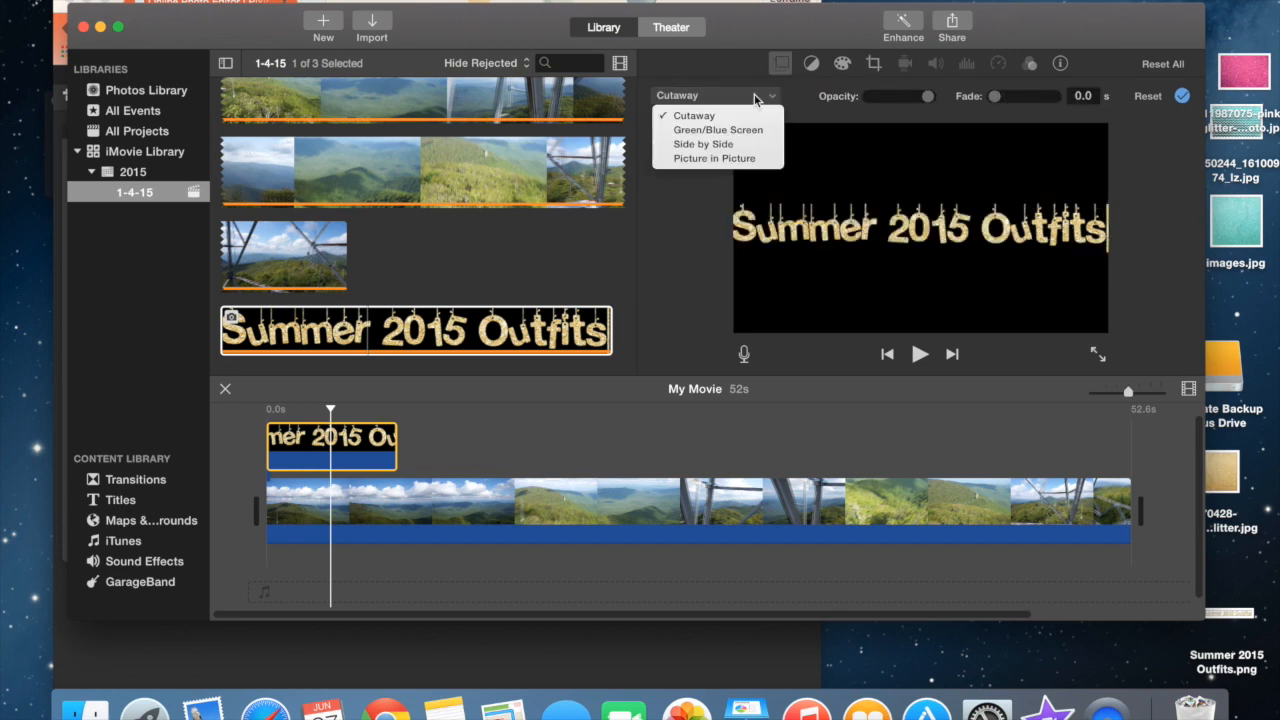
mouse_move(728, 162)
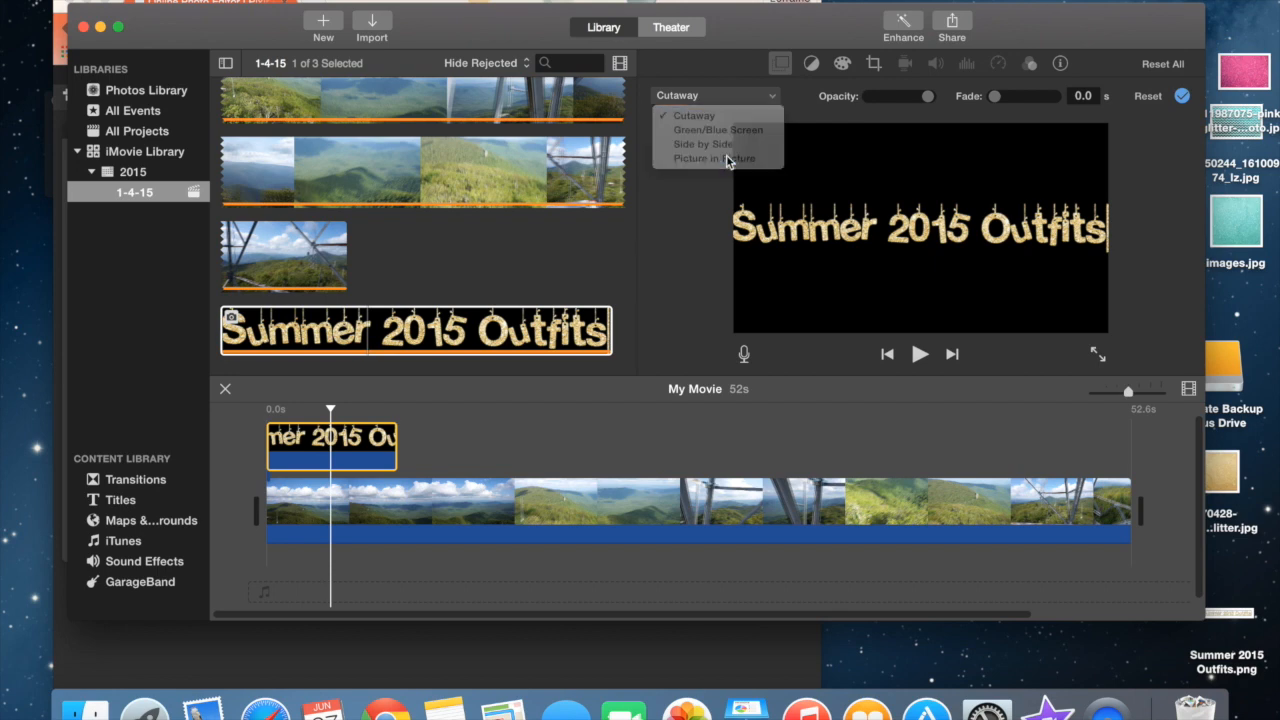
click(714, 158)
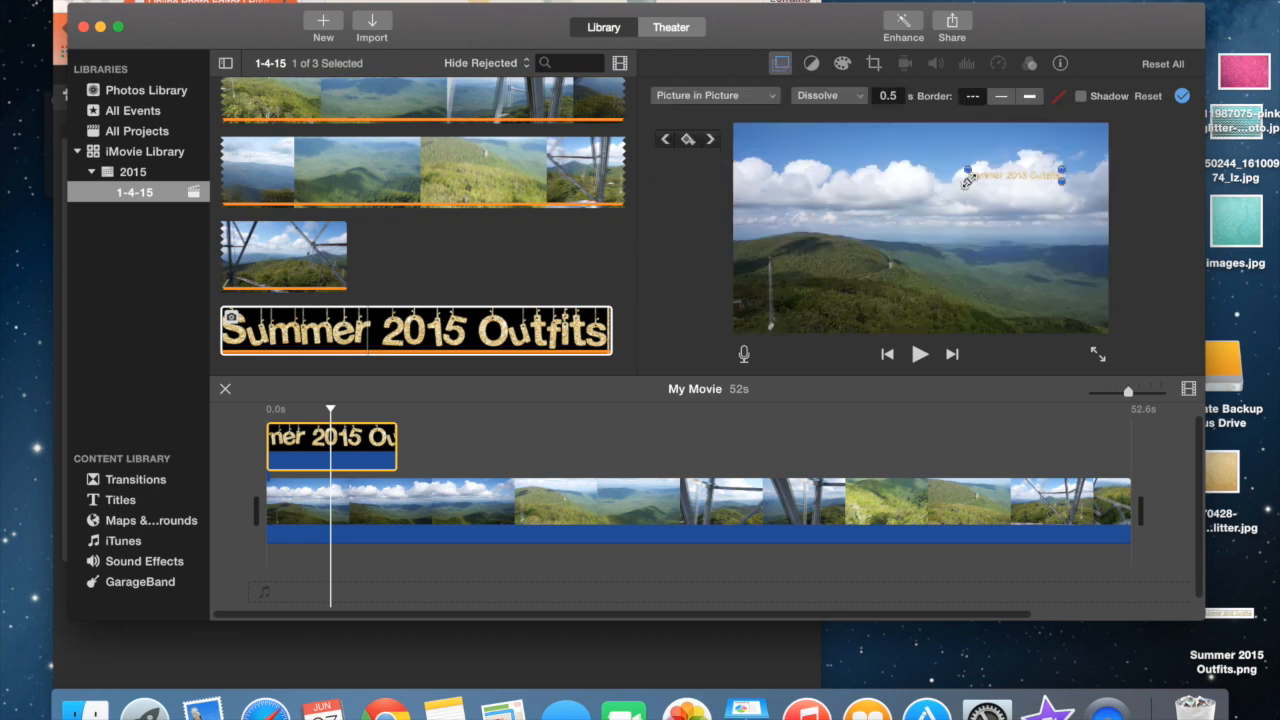